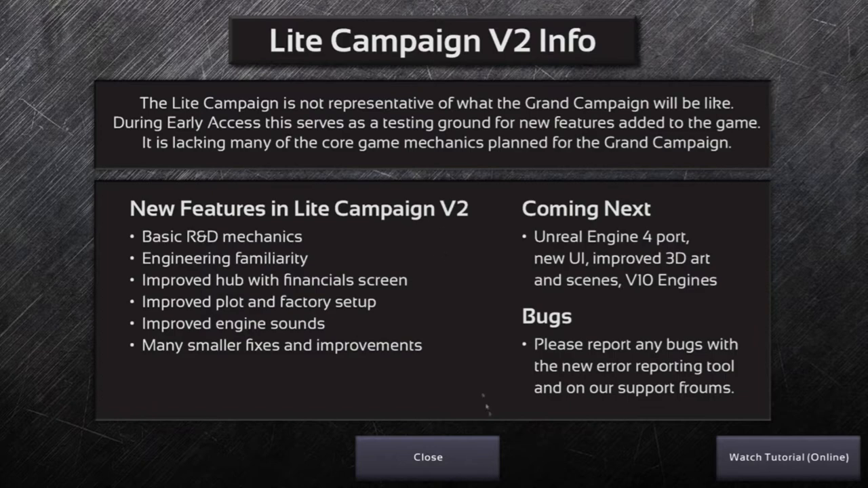
Close the Lite Campaign V2 info notice and advance the Gasmea start year from 1946 to 1971.
left_click(428, 456)
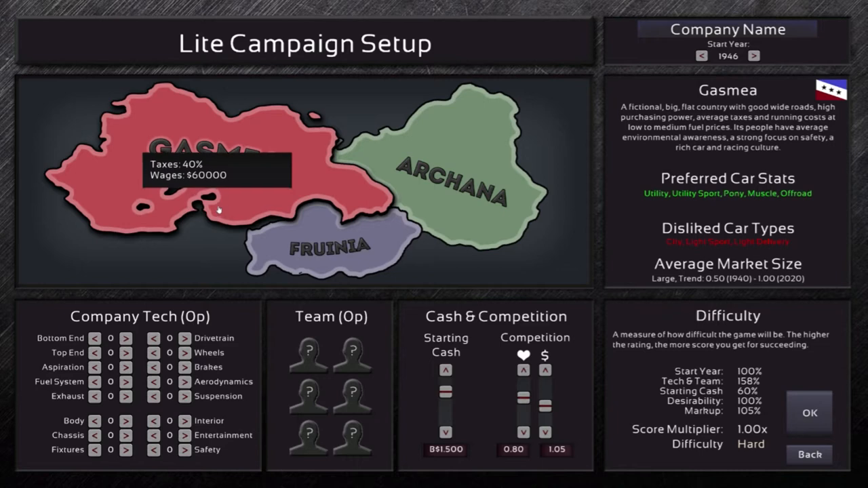
mouse_move(702, 119)
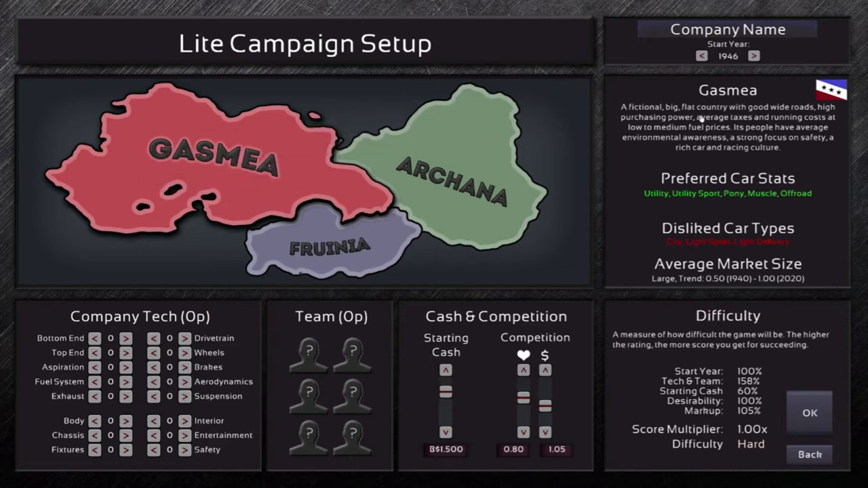
left_click(753, 56)
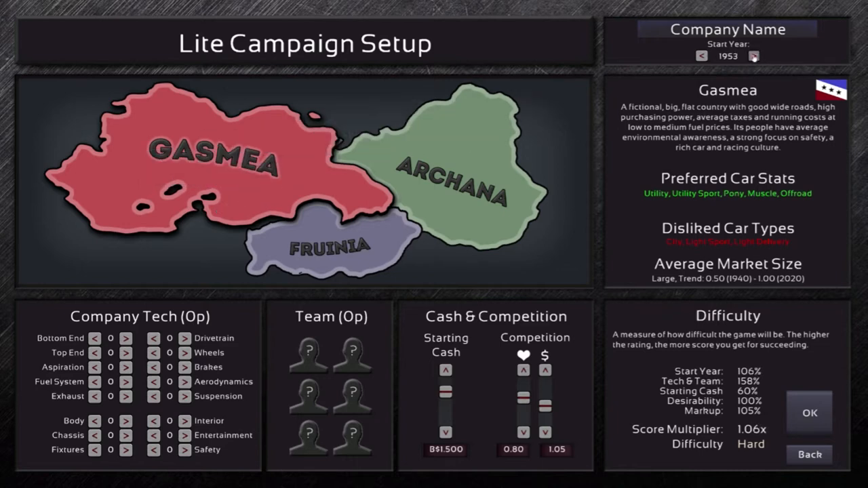
left_click(753, 56)
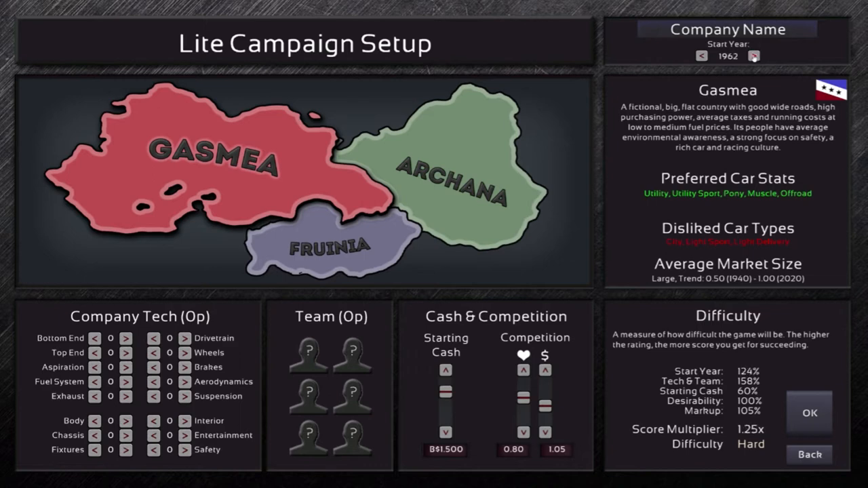
left_click(753, 56)
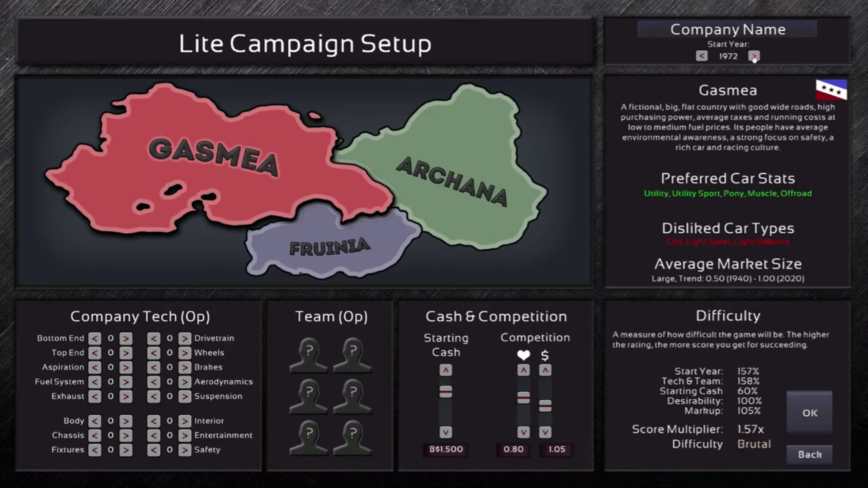
left_click(701, 57)
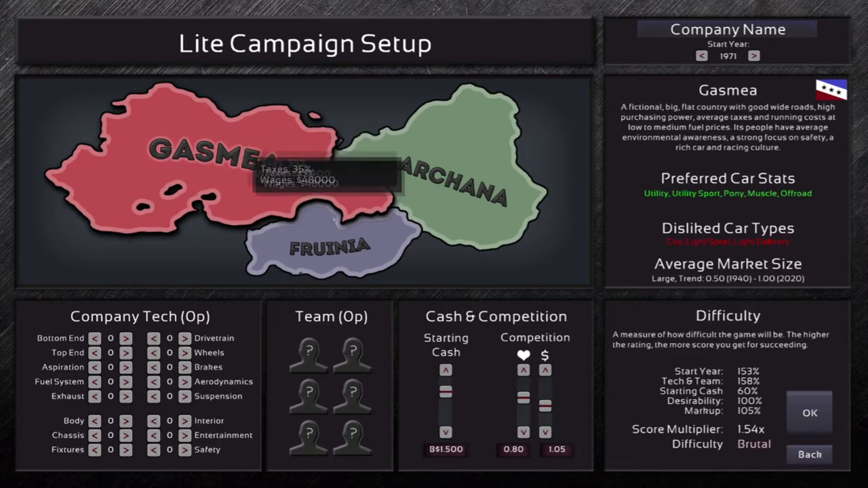
mouse_move(257, 200)
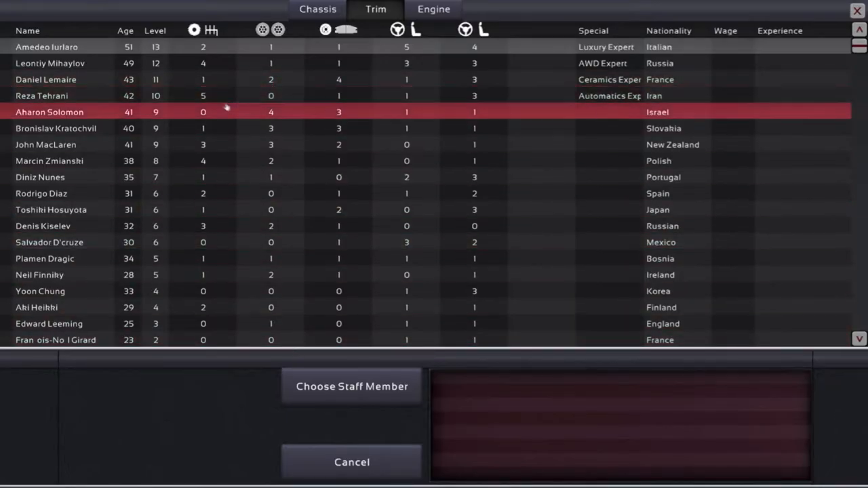
mouse_move(339, 30)
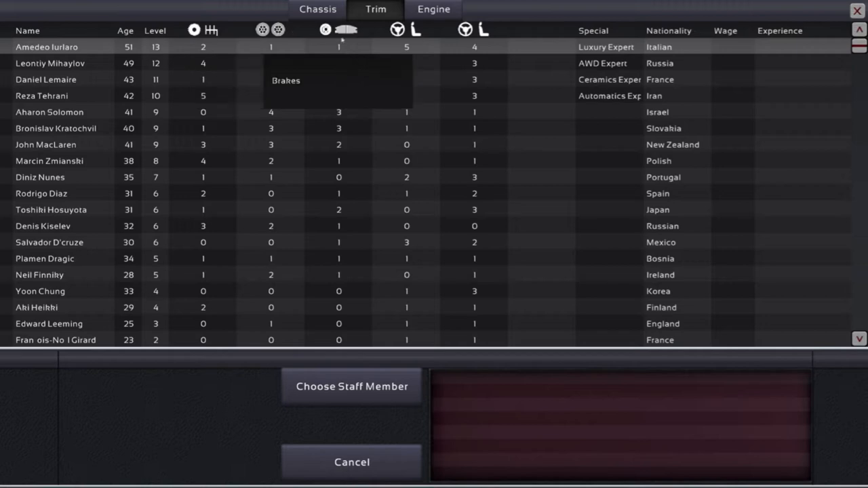
mouse_move(486, 33)
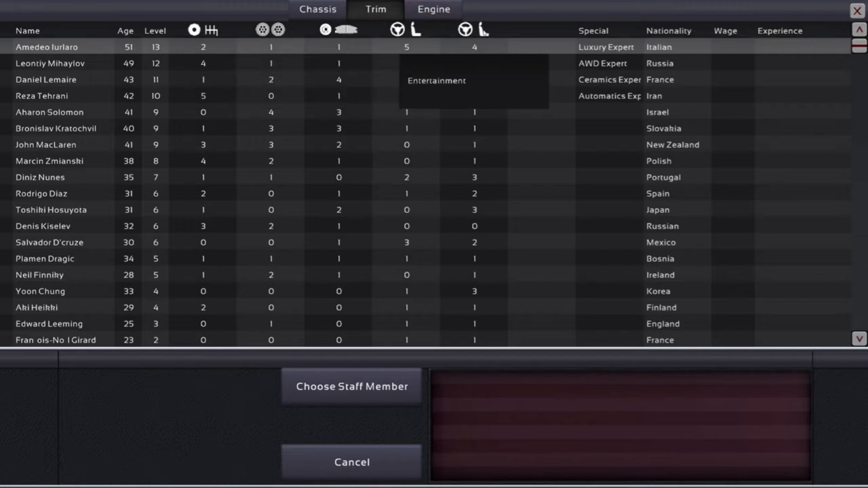
Hire the selected staff member as the company team's first member.
left_click(593, 30)
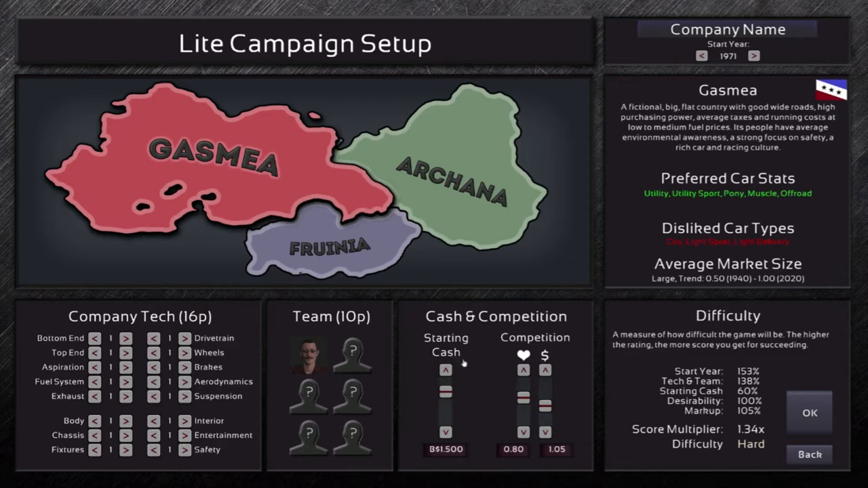
mouse_move(497, 371)
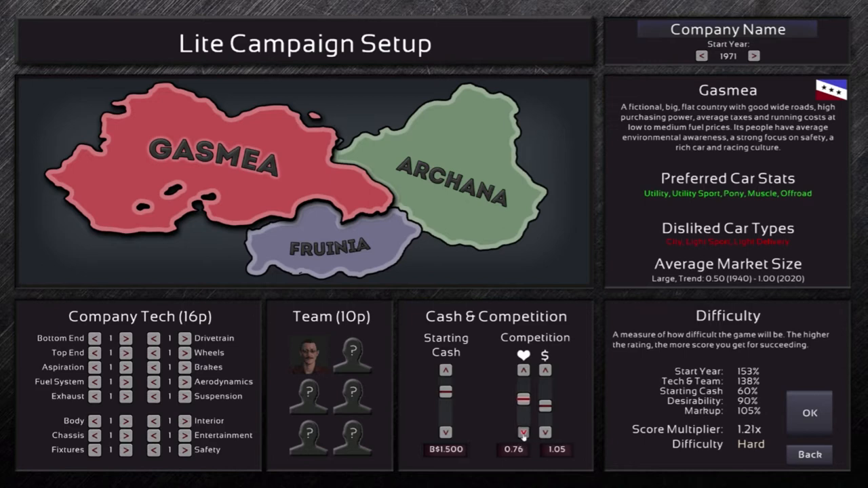
Lower competitor desirability and markup so difficulty drops to Medium.
left_click(524, 433)
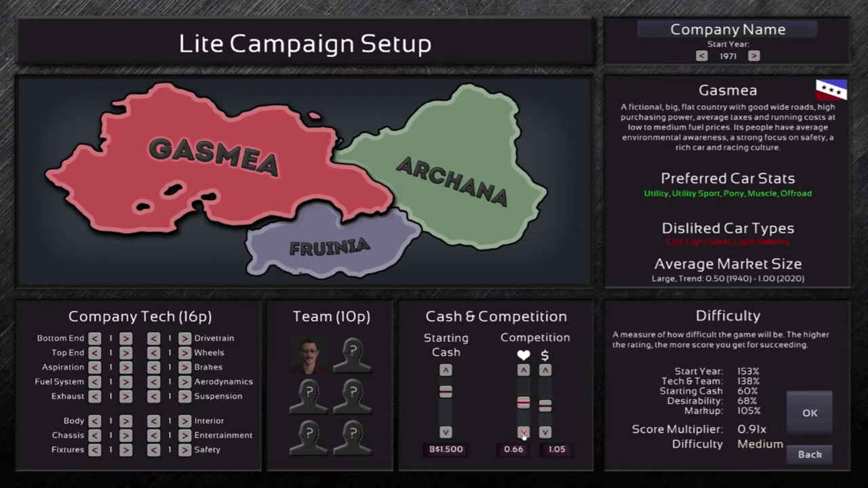
left_click(545, 431)
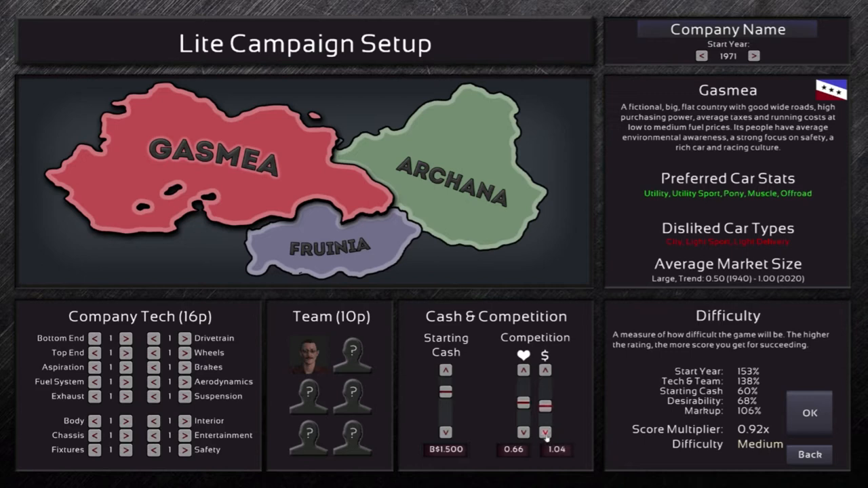
left_click(545, 431)
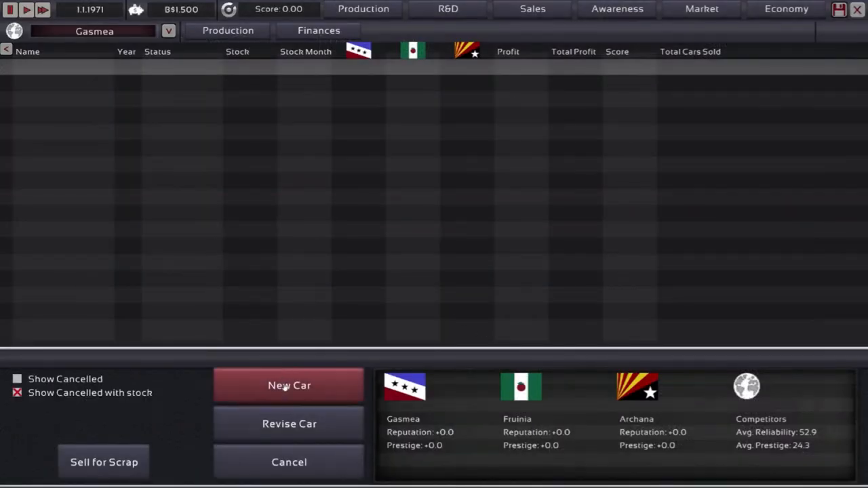
Create a new '71 Model1 car project and browse a different set of bodies.
left_click(289, 385)
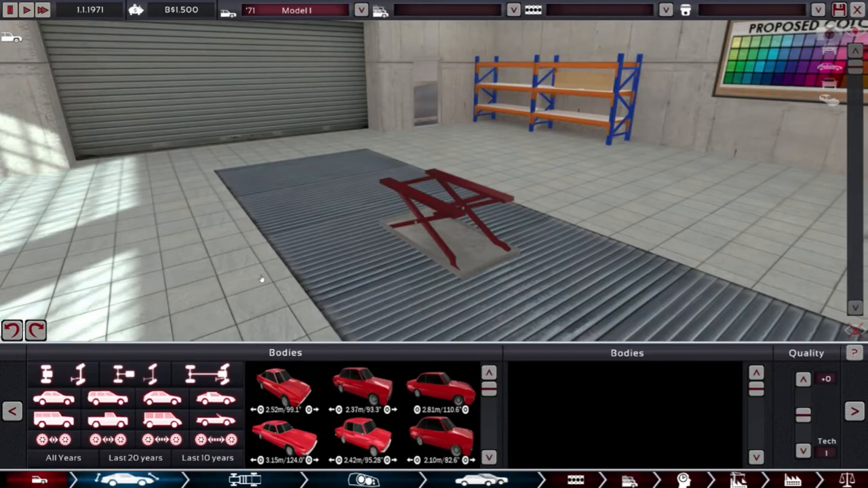
mouse_move(215, 423)
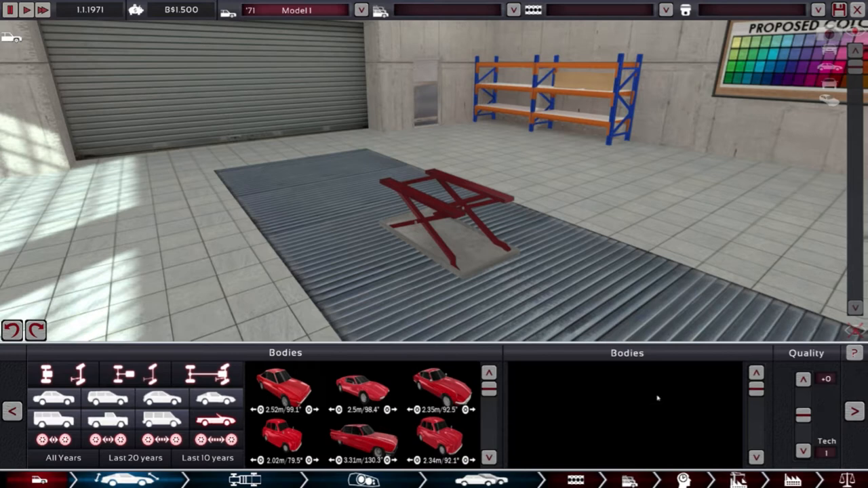
mouse_move(510, 245)
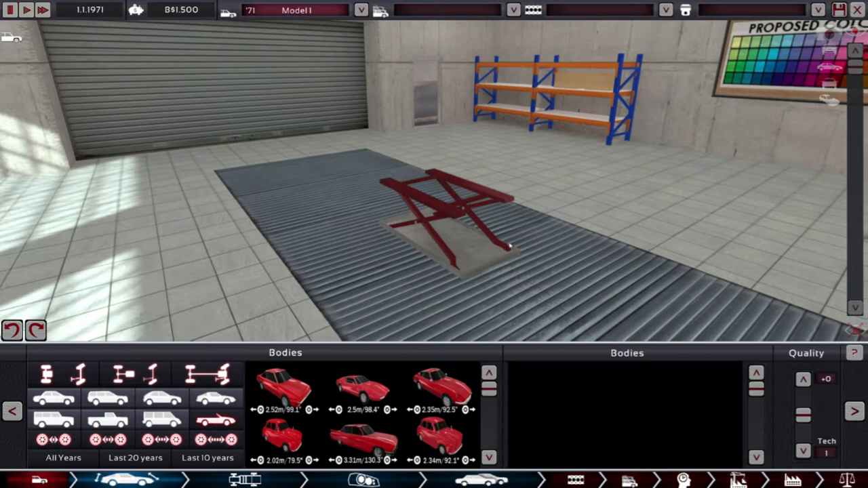
mouse_move(481, 241)
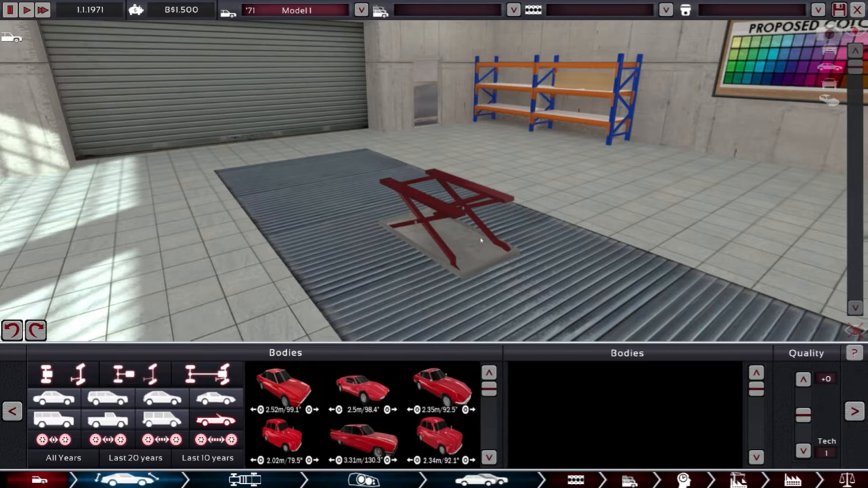
mouse_move(61, 355)
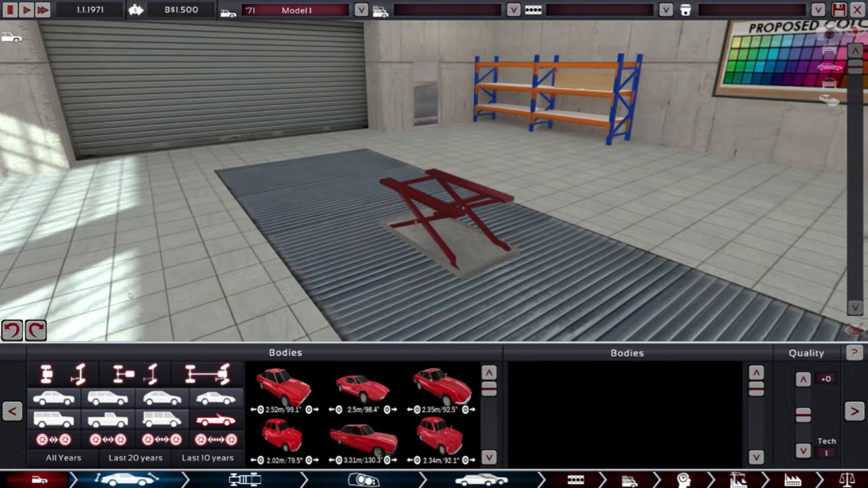
mouse_move(227, 240)
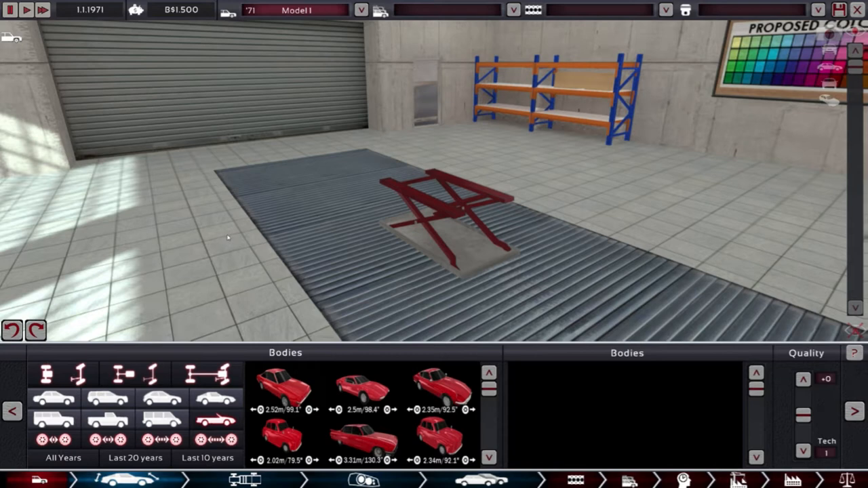
mouse_move(318, 218)
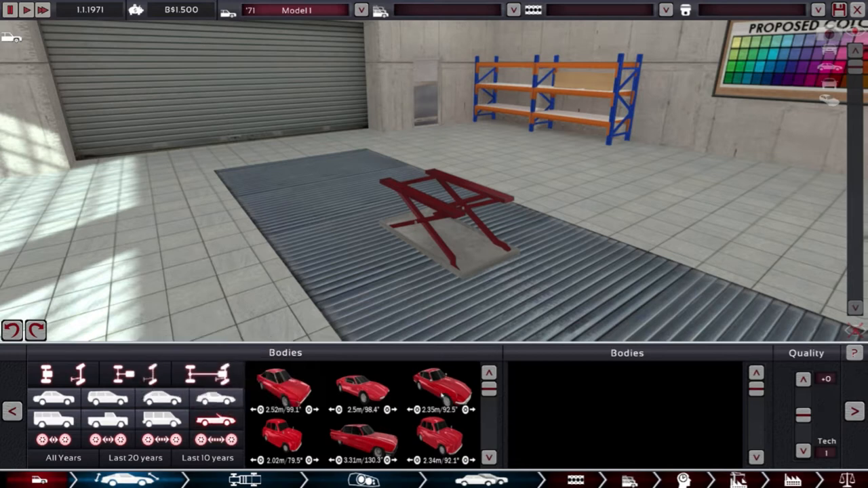
left_click(442, 386)
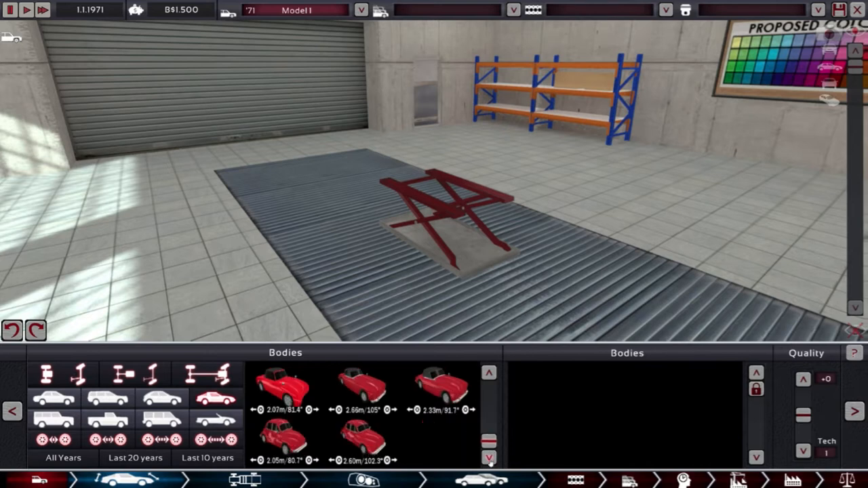
Filter to coupe bodies, place a red coupe body on Model1, and exit to the Production overview.
left_click(215, 398)
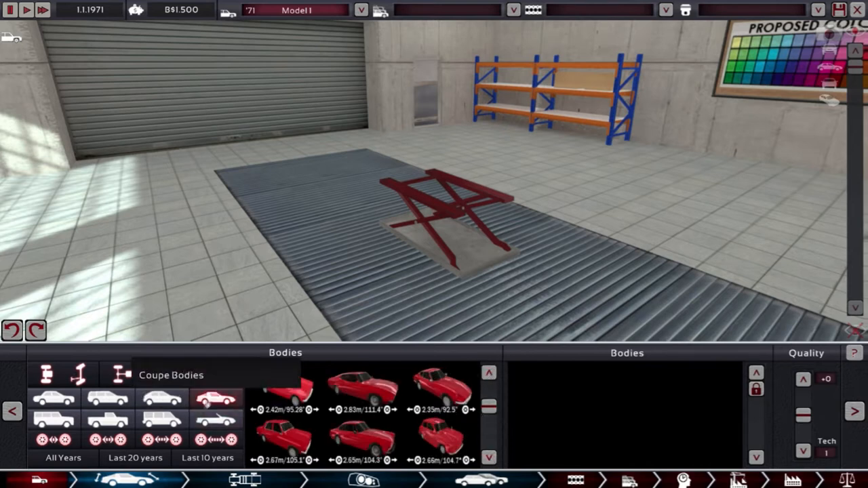
left_click(79, 374)
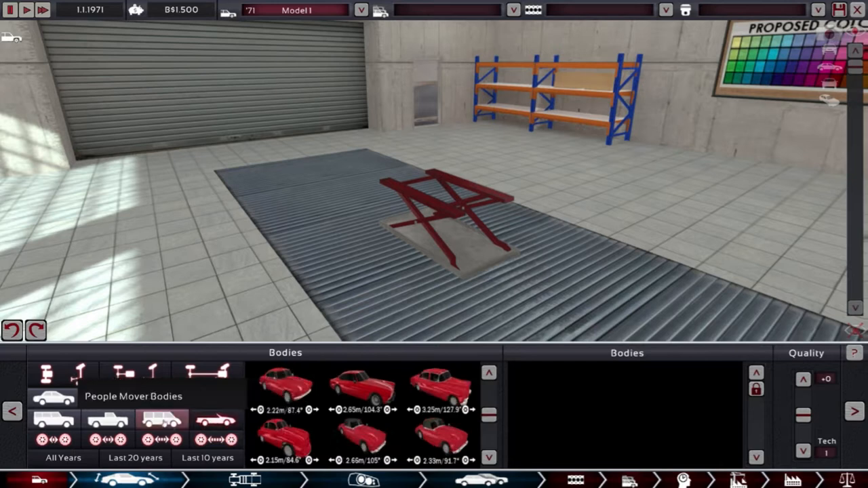
left_click(285, 386)
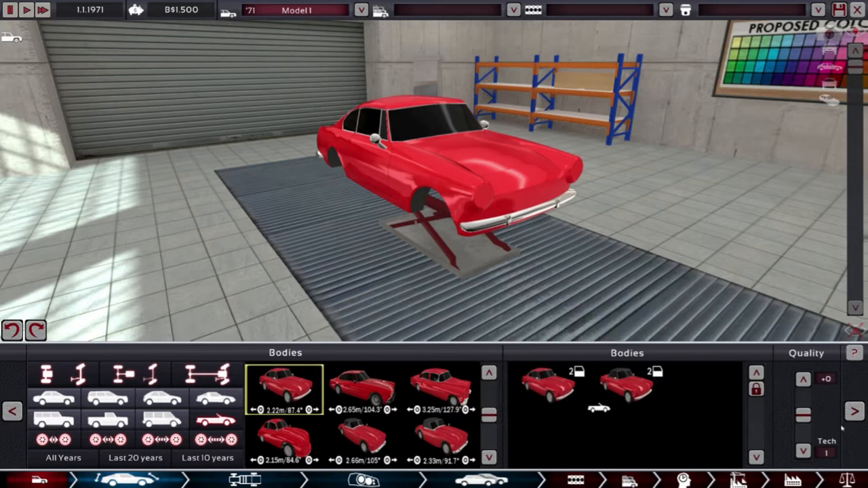
left_click(803, 380)
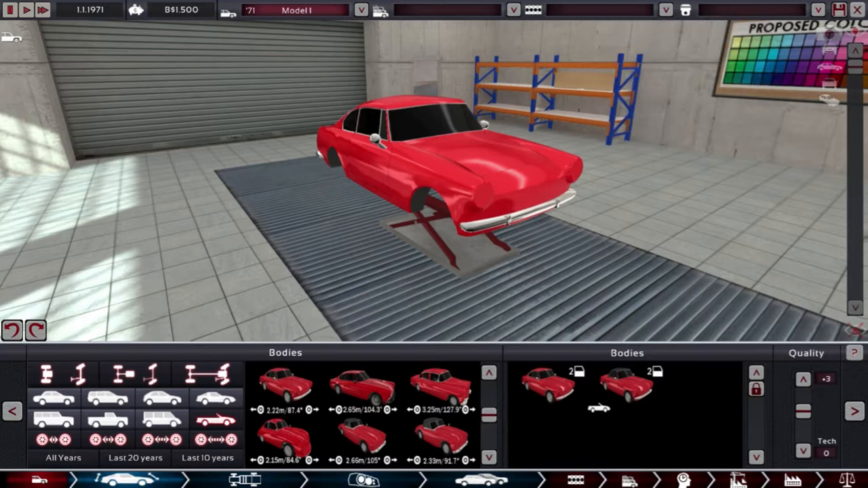
left_click(361, 9)
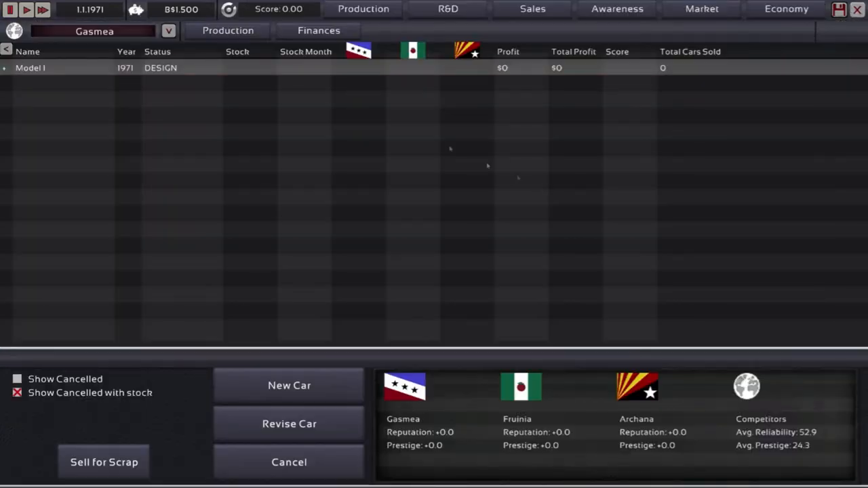
Raise R&D funding for engine, body, interior and entertainment areas to M$16.00 monthly.
left_click(447, 8)
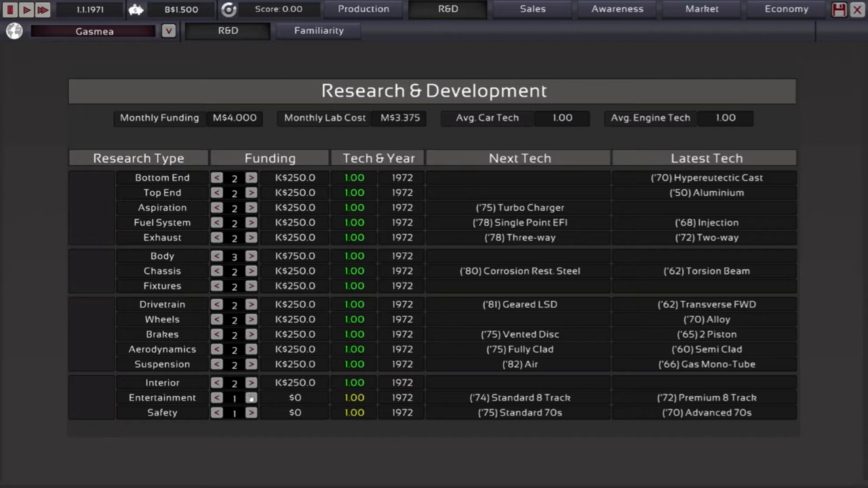
left_click(249, 397)
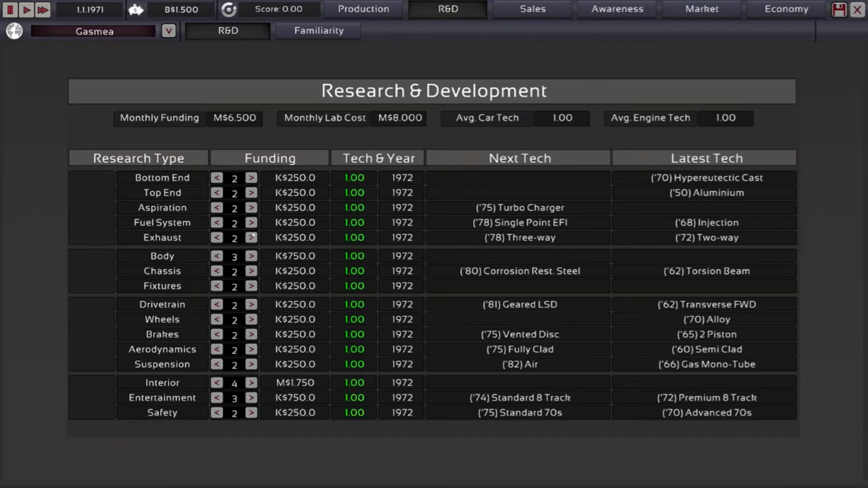
left_click(249, 255)
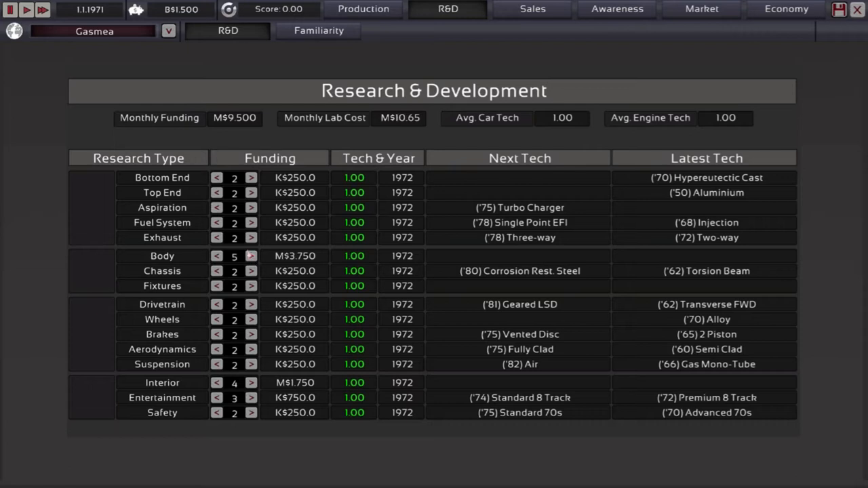
left_click(250, 223)
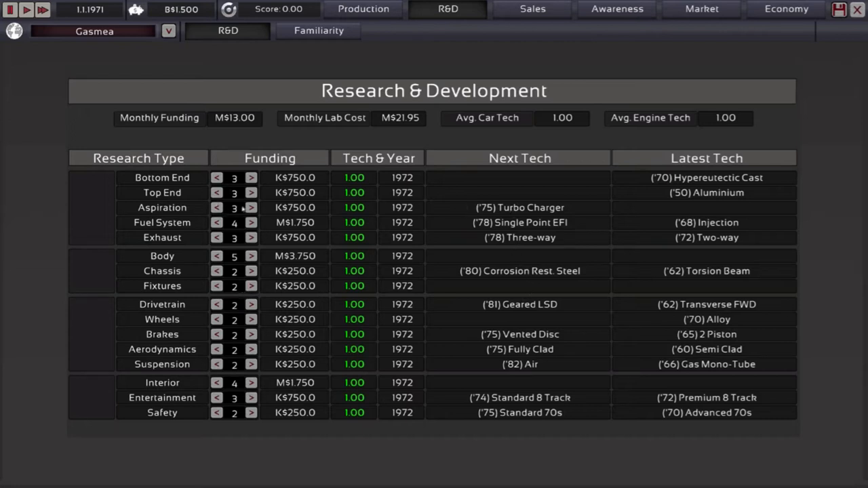
left_click(251, 207)
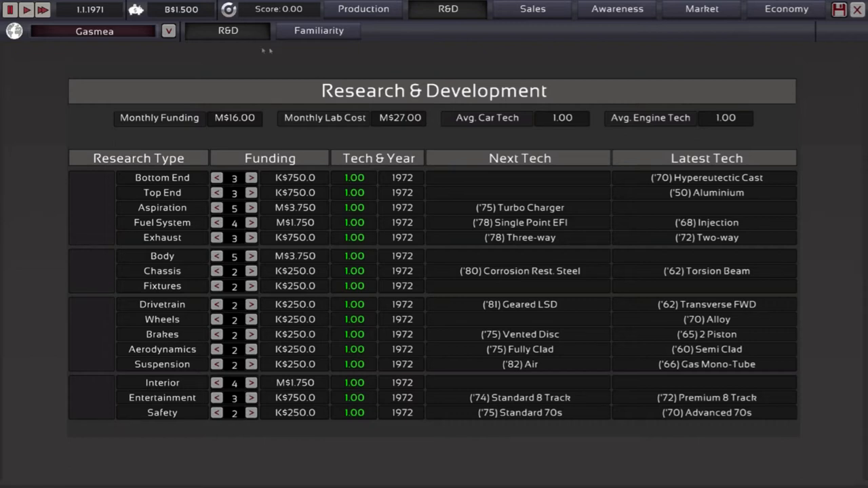
Review design familiarity for Gasmea and sales demographics, then return to Production.
left_click(319, 30)
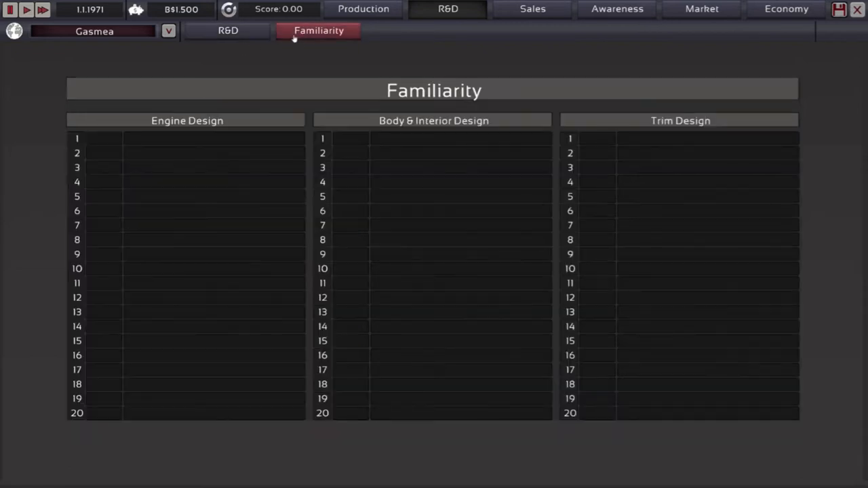
left_click(168, 31)
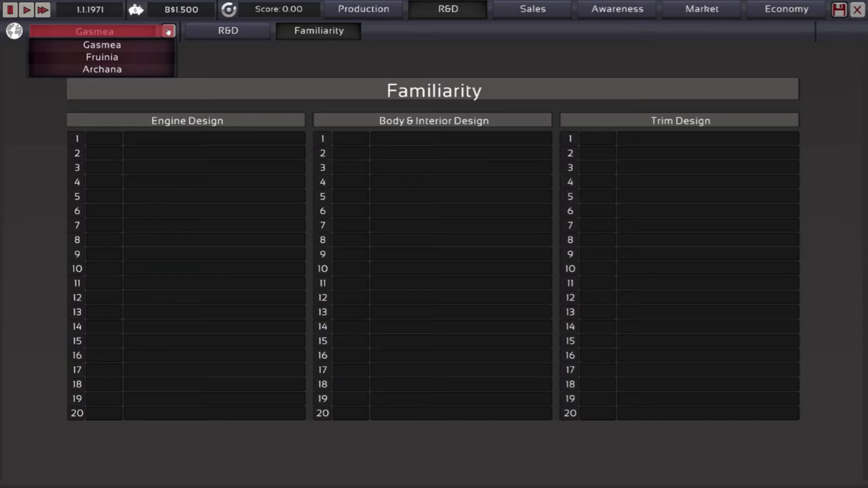
left_click(363, 8)
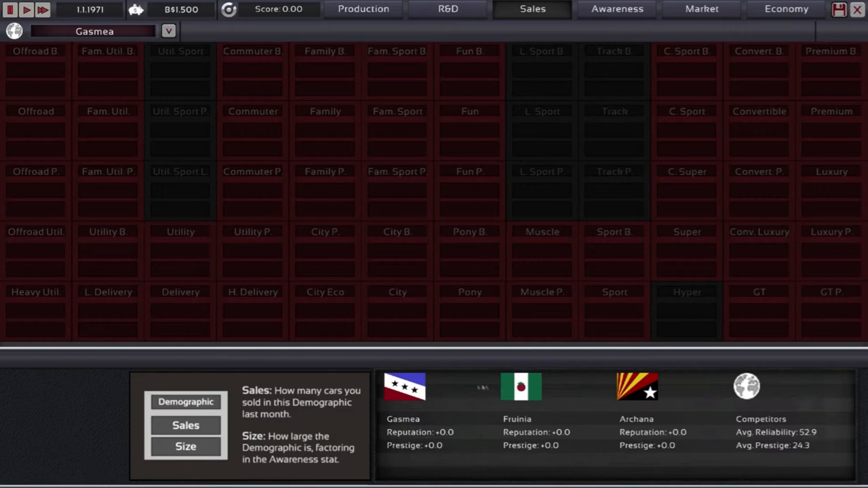
left_click(615, 8)
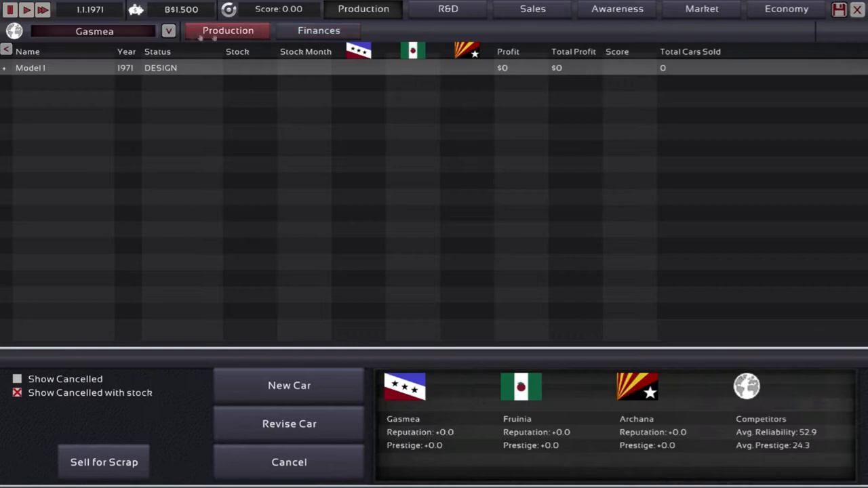
mouse_move(288, 385)
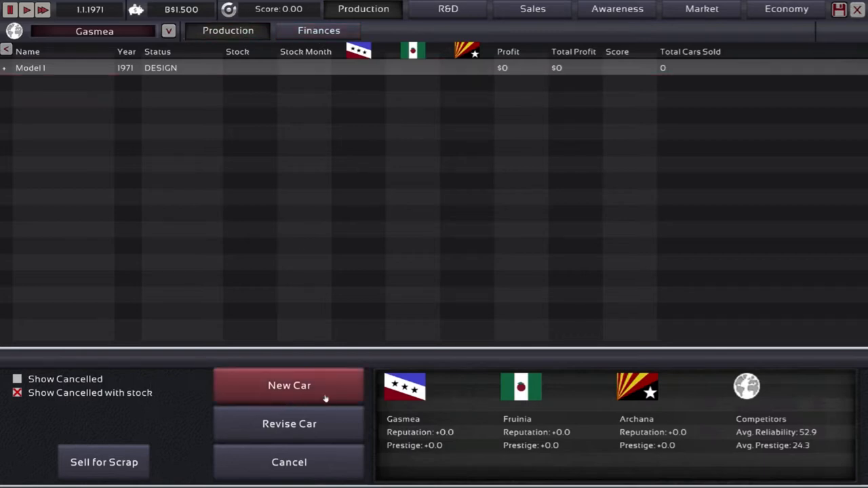
Select the Model1 row and reopen it in the car designer.
left_click(289, 385)
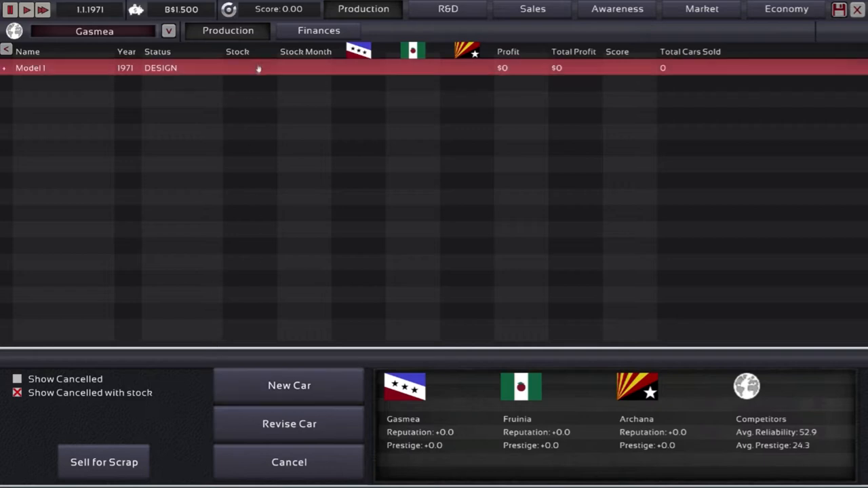
mouse_move(57, 75)
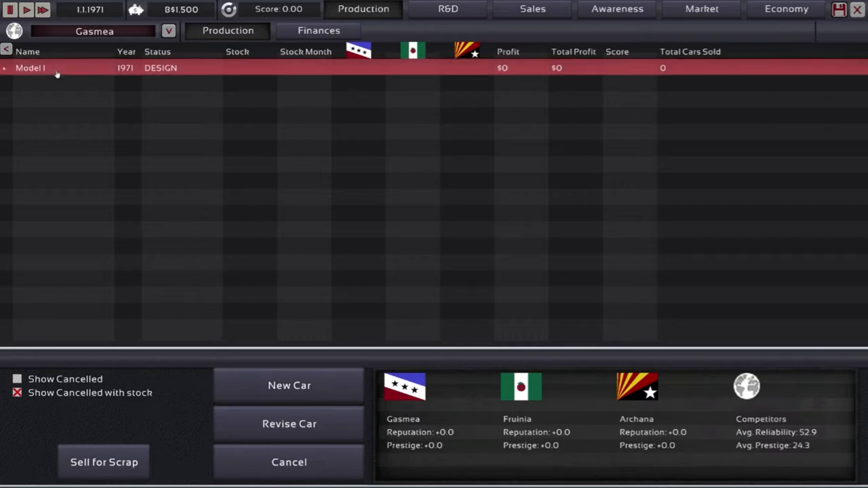
left_click(289, 423)
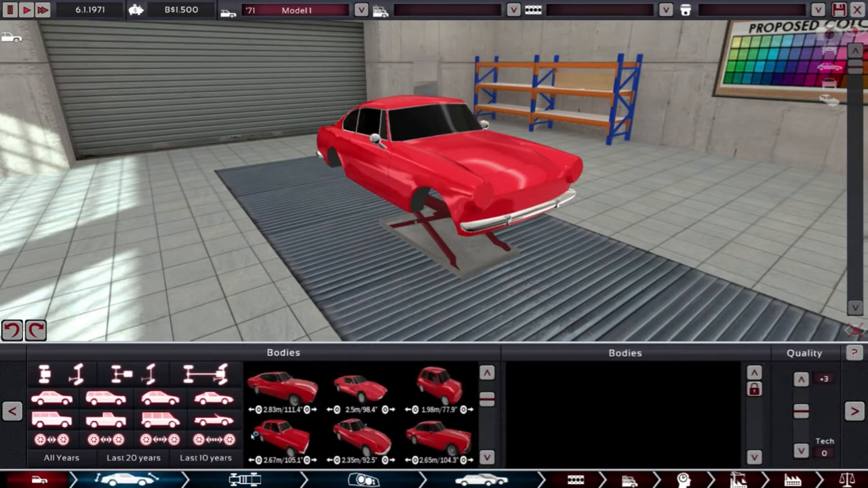
Choose a Monocoque chassis type for Model1 in the Chassis settings.
left_click(247, 480)
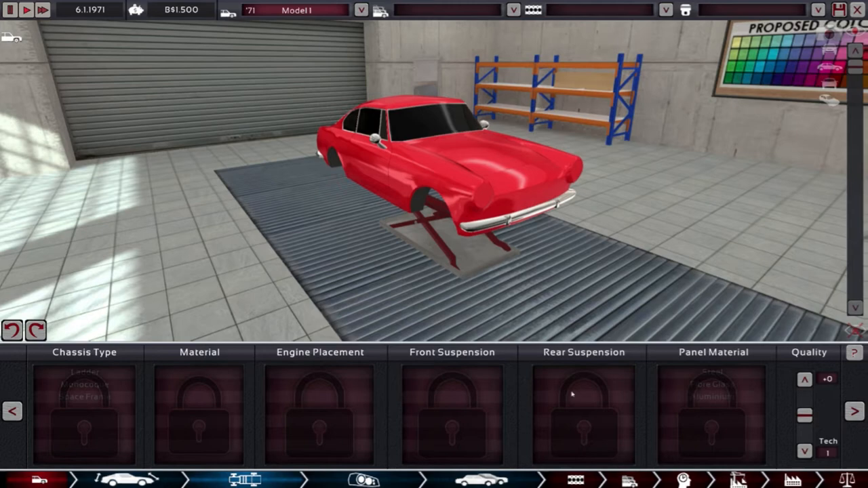
mouse_move(110, 382)
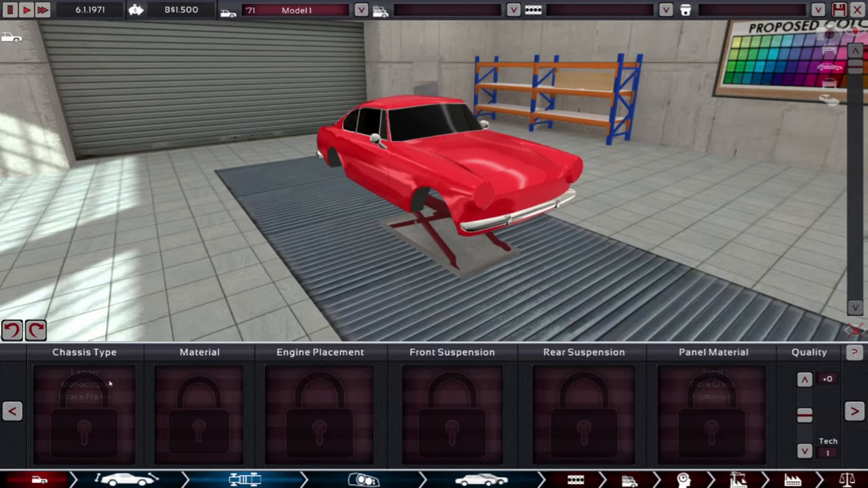
left_click(129, 480)
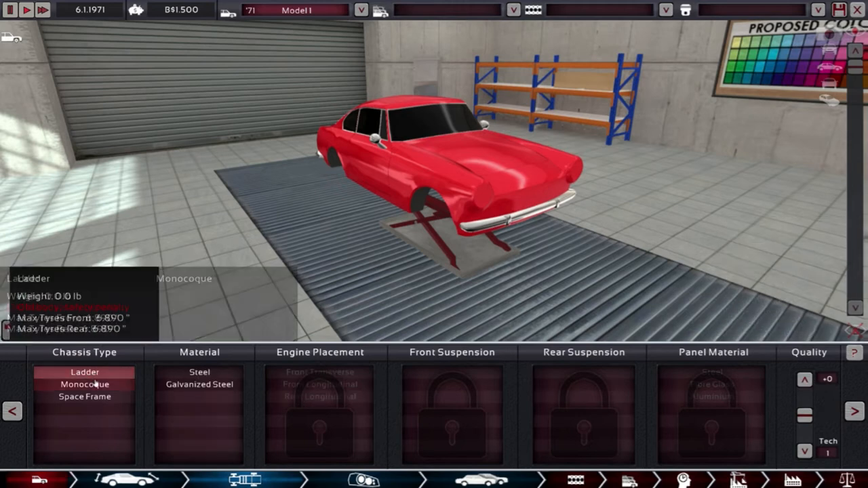
left_click(84, 396)
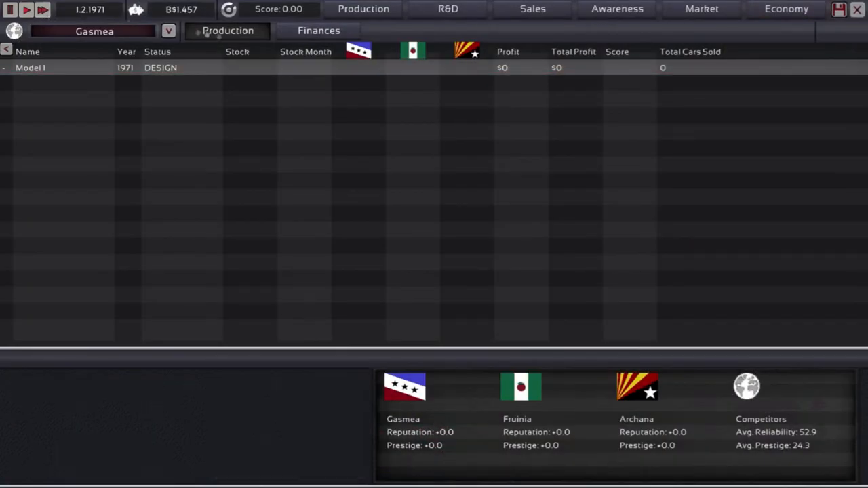
Run the calendar on the R&D screen until 1 January 1972 and its Year Summary.
left_click(447, 8)
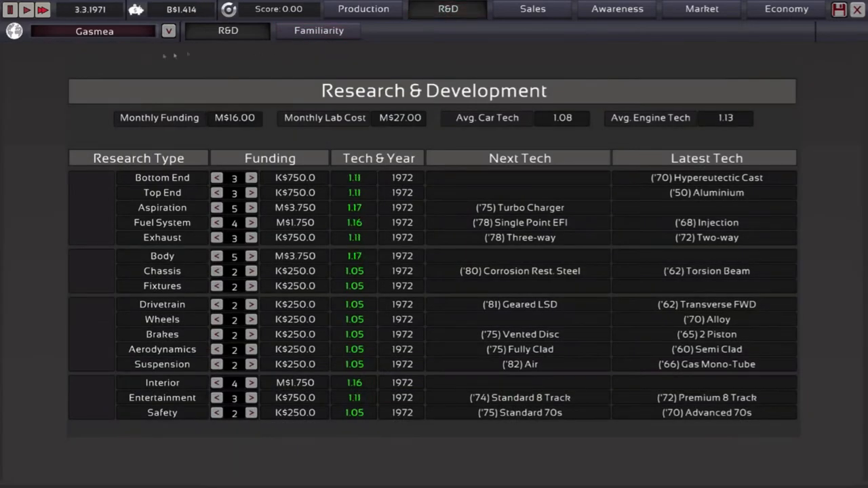
left_click(25, 10)
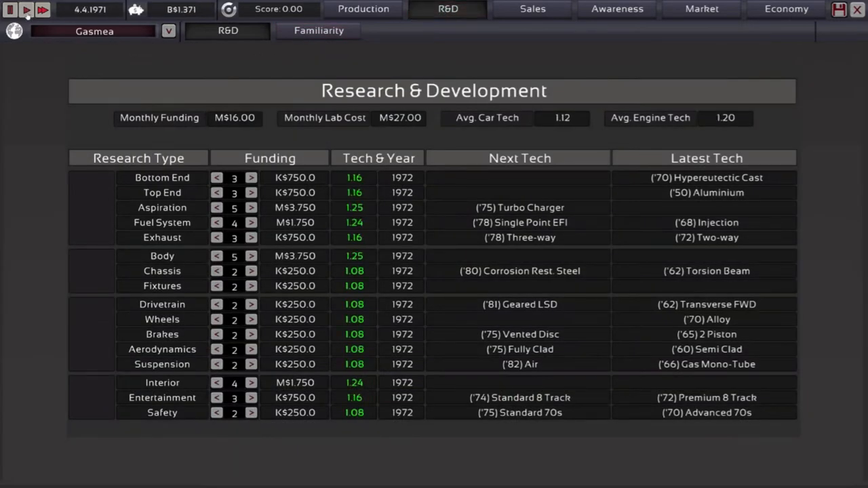
left_click(27, 8)
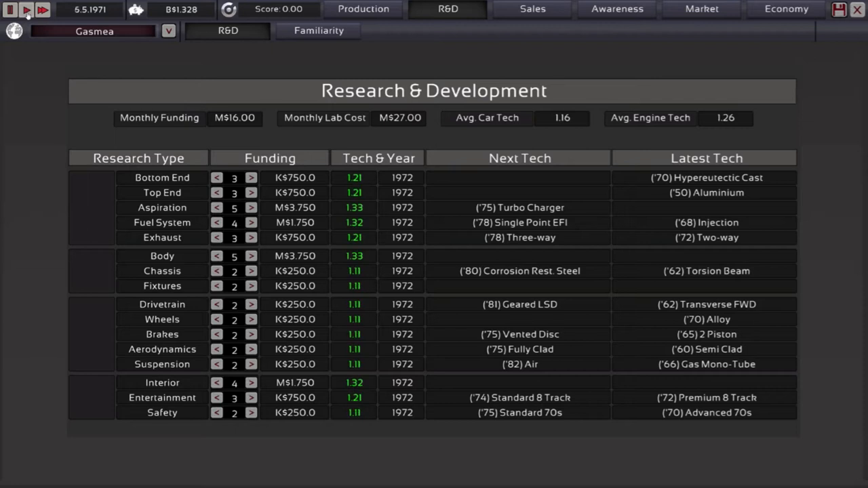
left_click(27, 8)
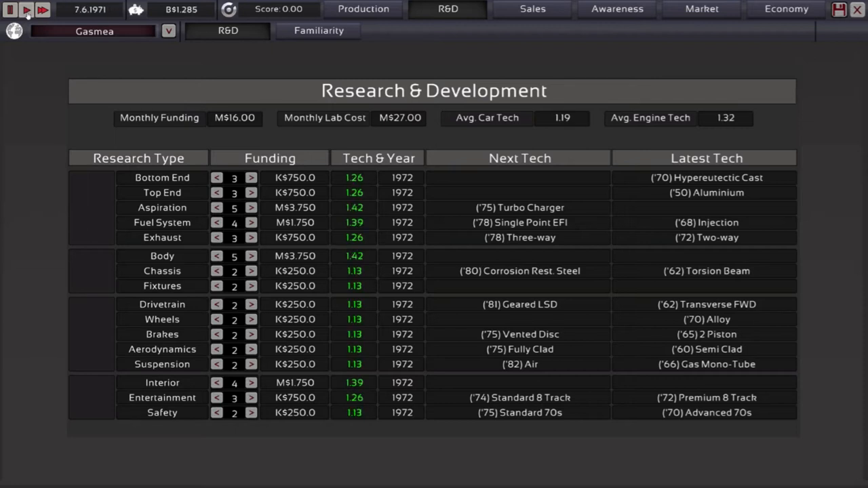
left_click(40, 8)
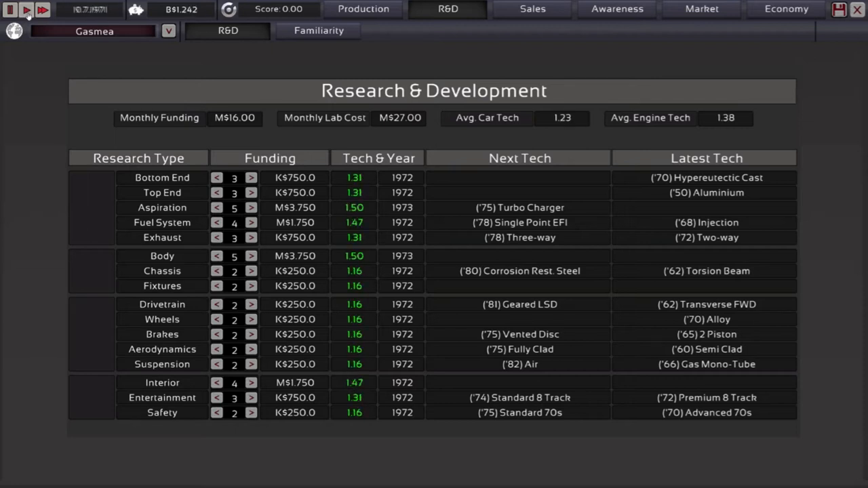
left_click(27, 10)
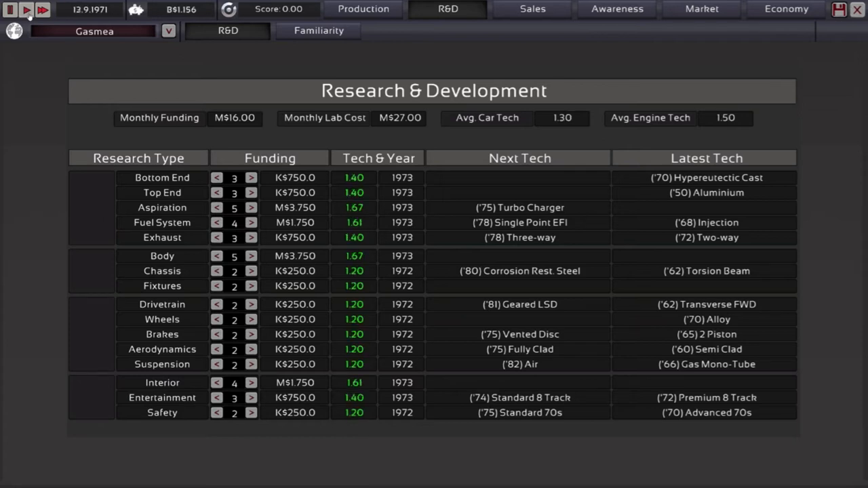
left_click(27, 8)
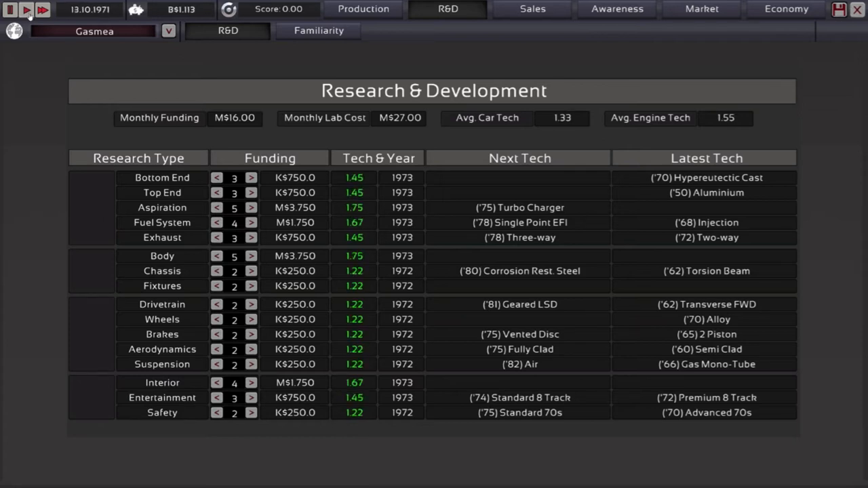
left_click(26, 9)
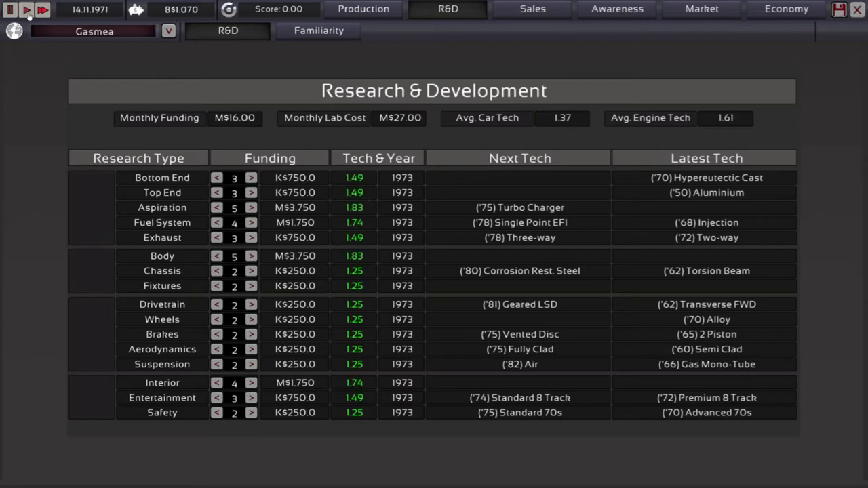
left_click(27, 8)
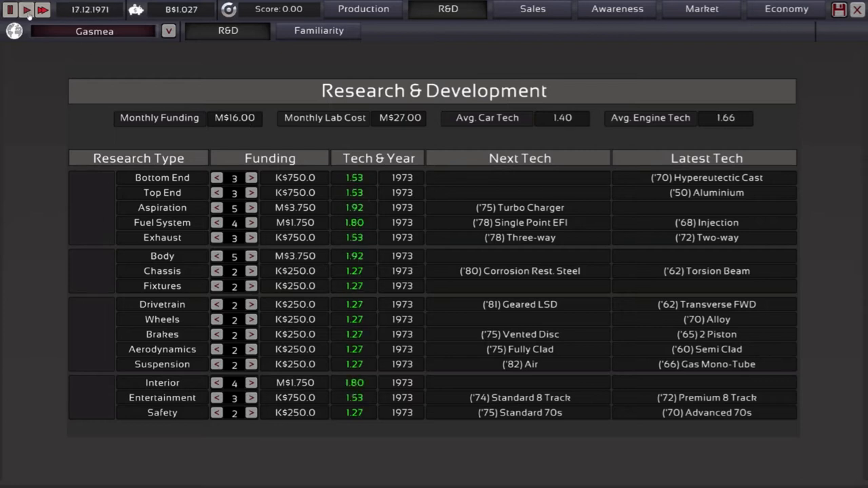
left_click(25, 8)
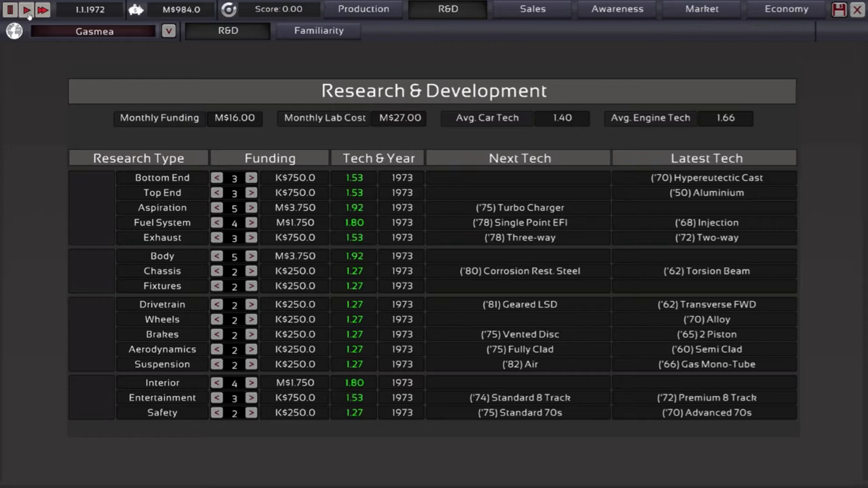
left_click(41, 8)
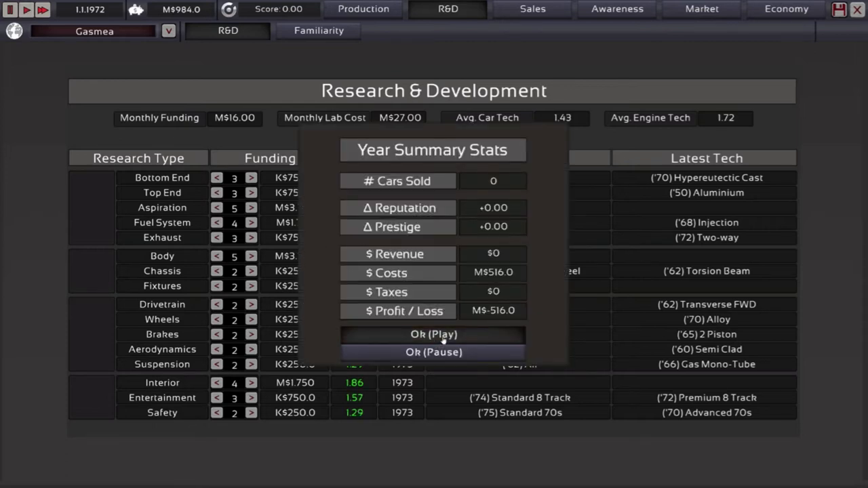
Dismiss the Year Summary and cut Bottom End, Top End, Aspiration and Exhaust research funding.
left_click(434, 334)
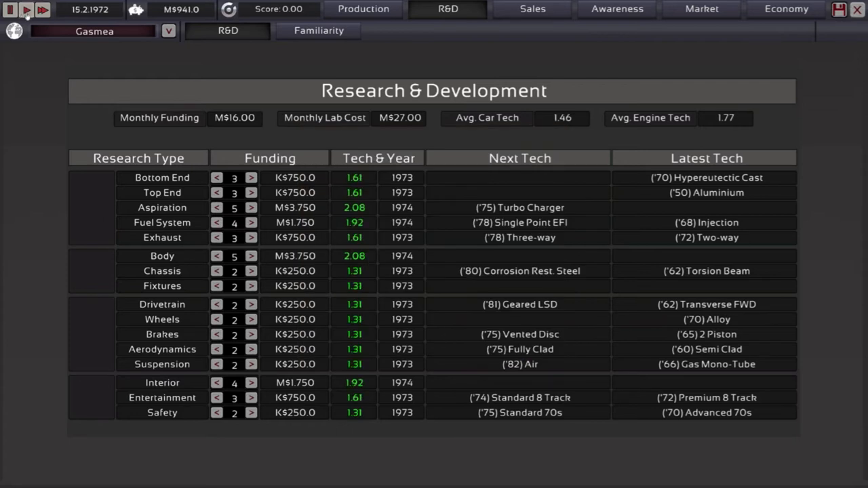
left_click(217, 177)
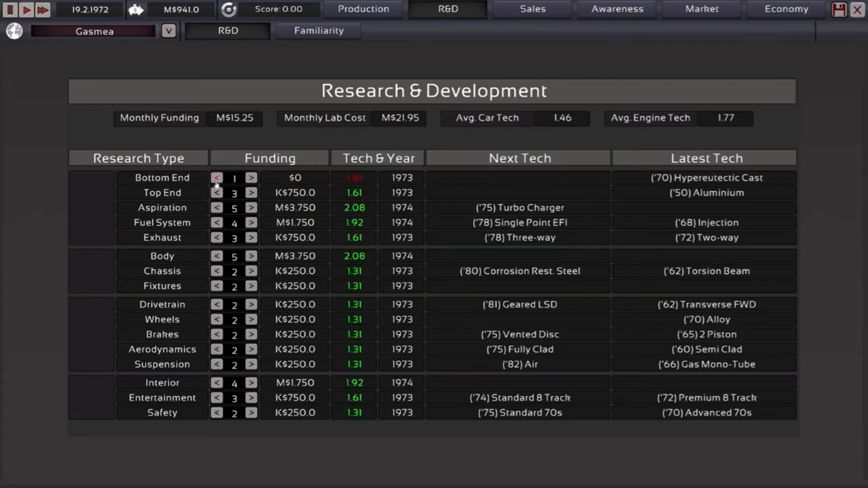
left_click(217, 192)
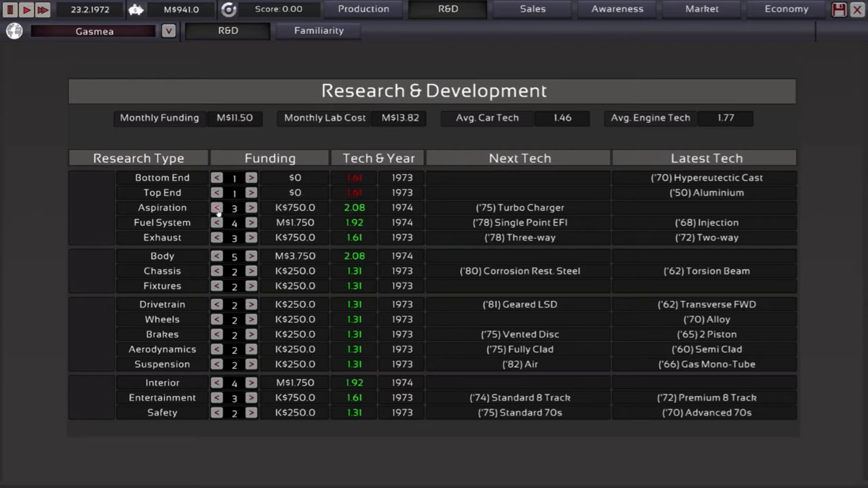
left_click(217, 223)
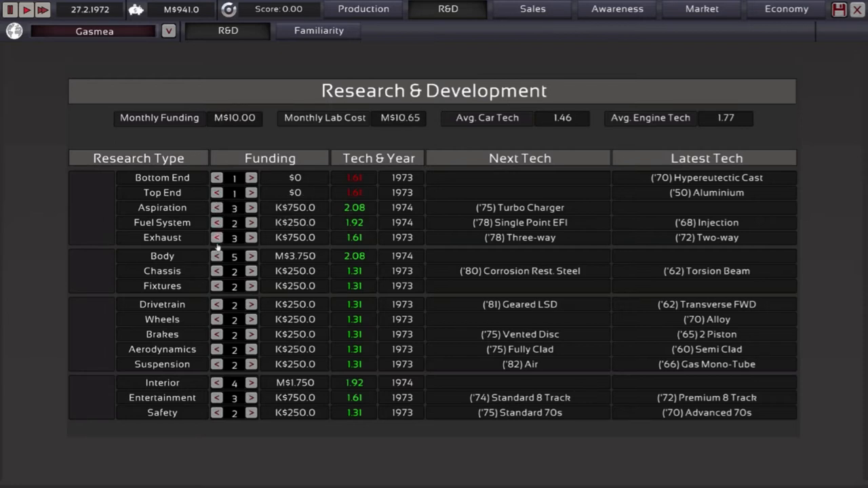
left_click(217, 237)
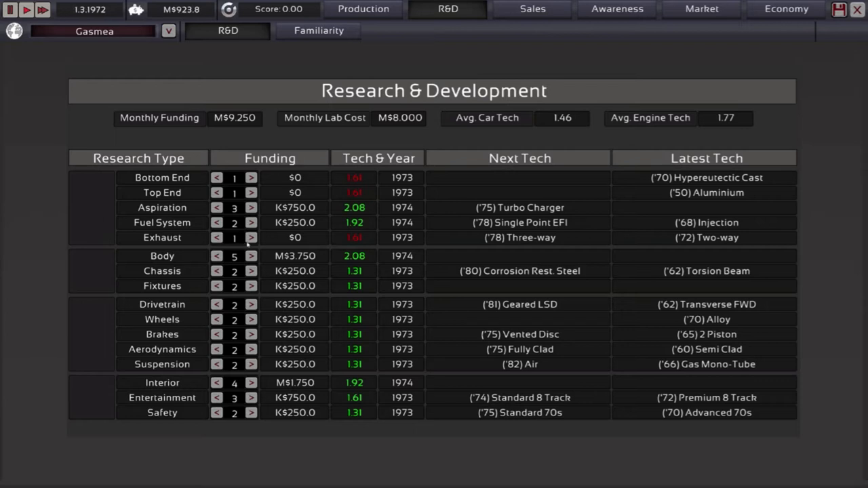
Restore a small amount of Exhaust, Top End and Bottom End funding, leaving M$9.750 monthly R&D.
left_click(249, 238)
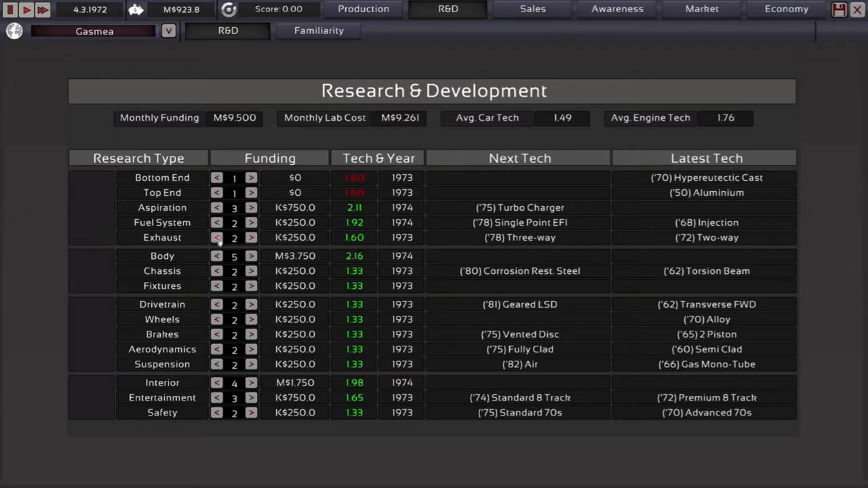
left_click(250, 193)
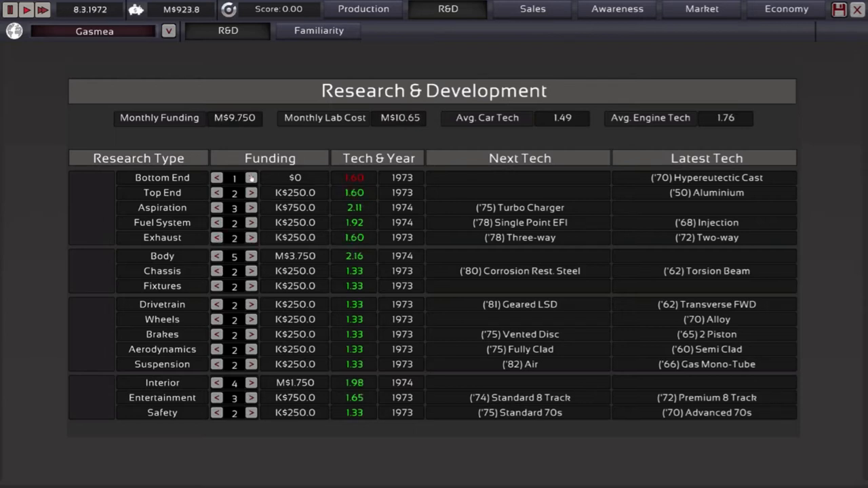
left_click(250, 178)
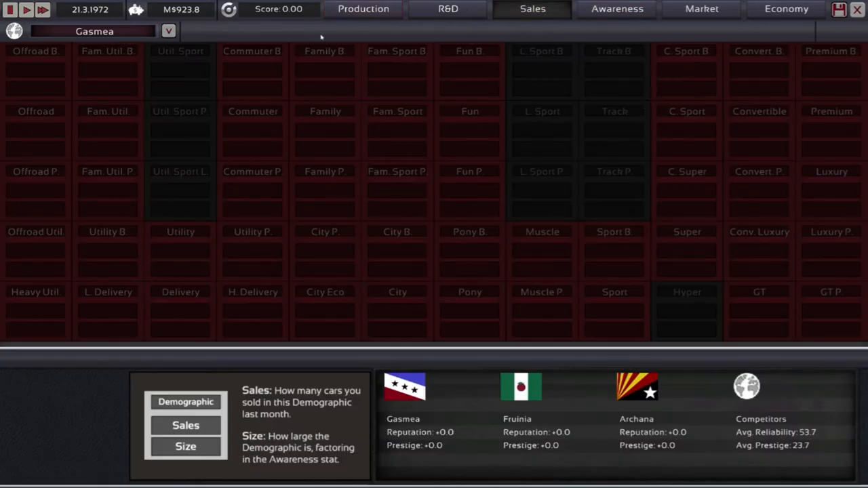
Revise Model1 from Production, keep the small 1955 coupe body and move to chassis selection.
left_click(364, 8)
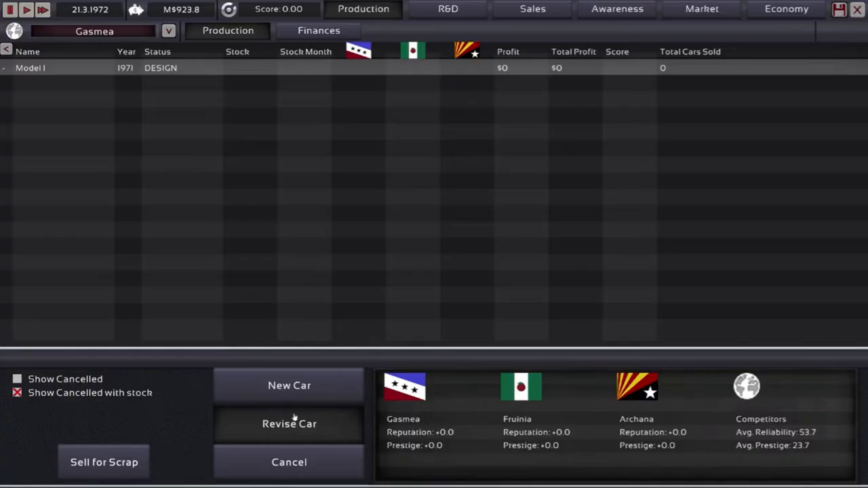
left_click(289, 423)
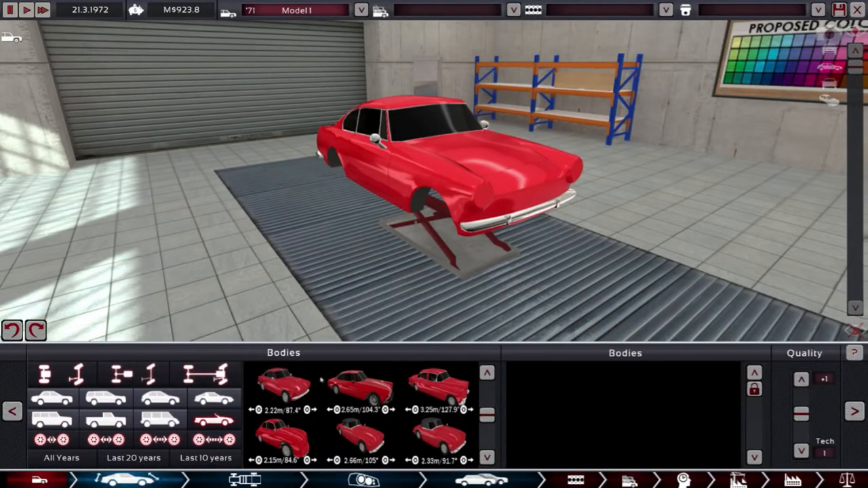
left_click(283, 386)
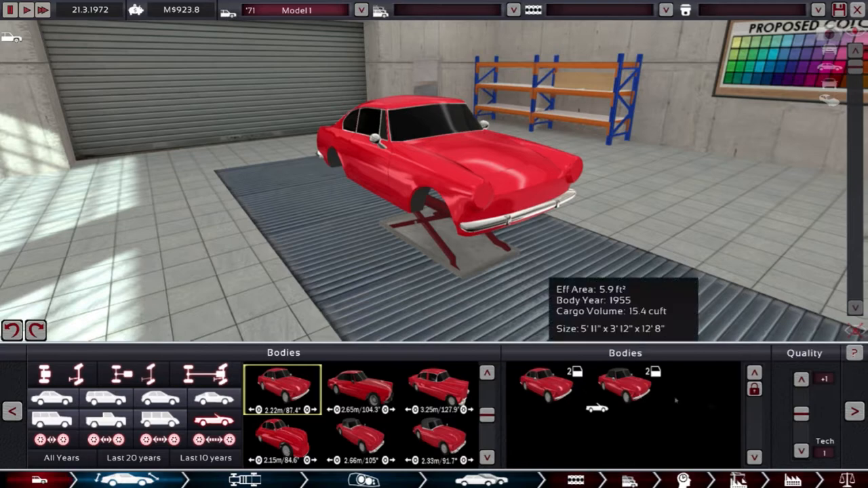
left_click(800, 379)
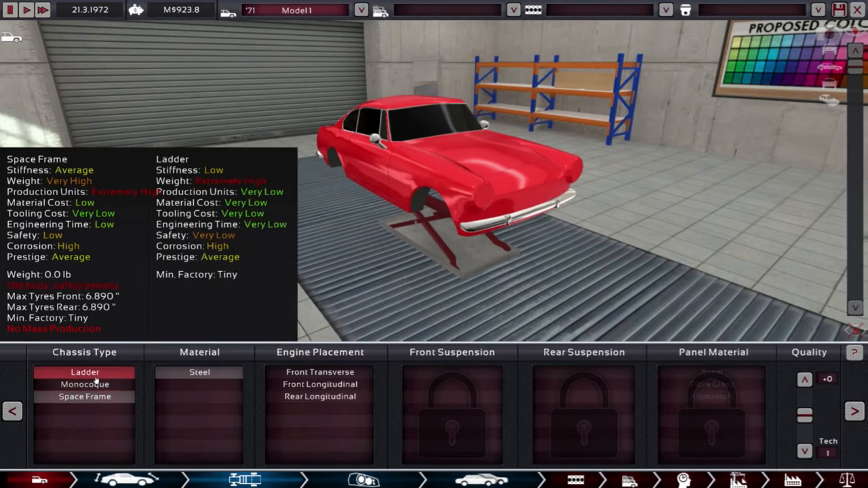
Choose a Space Frame chassis, front longitudinal engine placement and aluminium body panels.
left_click(84, 385)
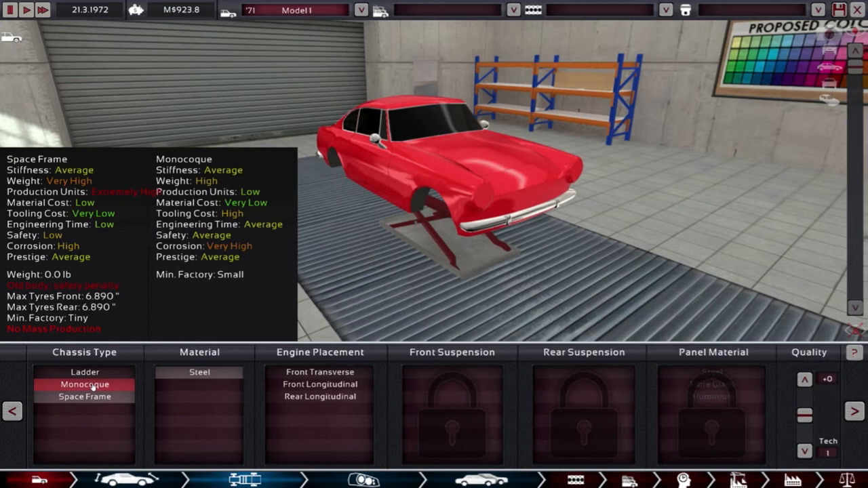
left_click(84, 396)
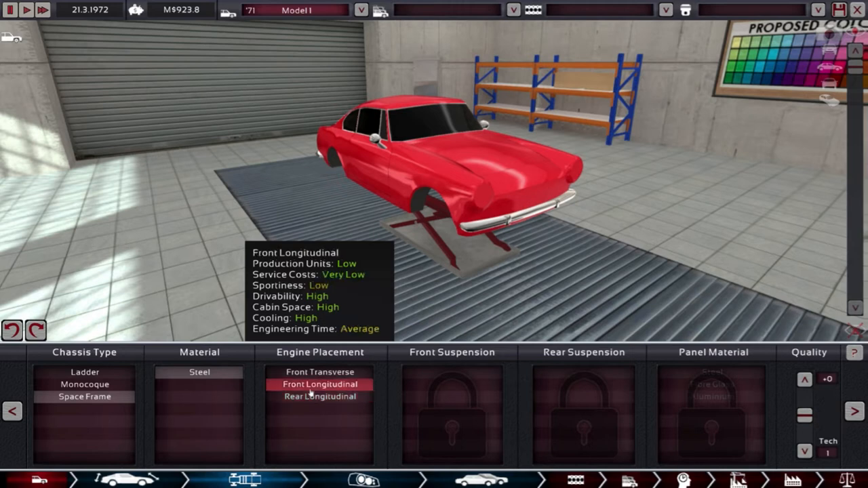
left_click(320, 384)
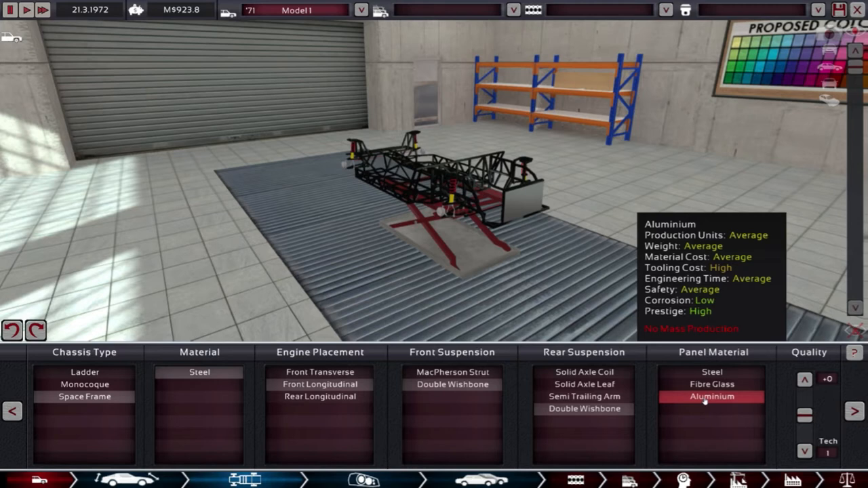
left_click(710, 385)
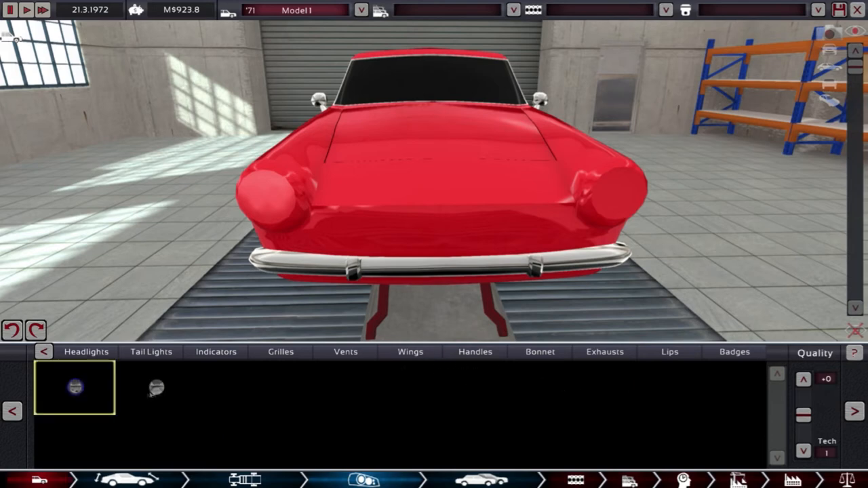
Fit round headlights on the coupe's front and confirm their placement.
left_click(73, 386)
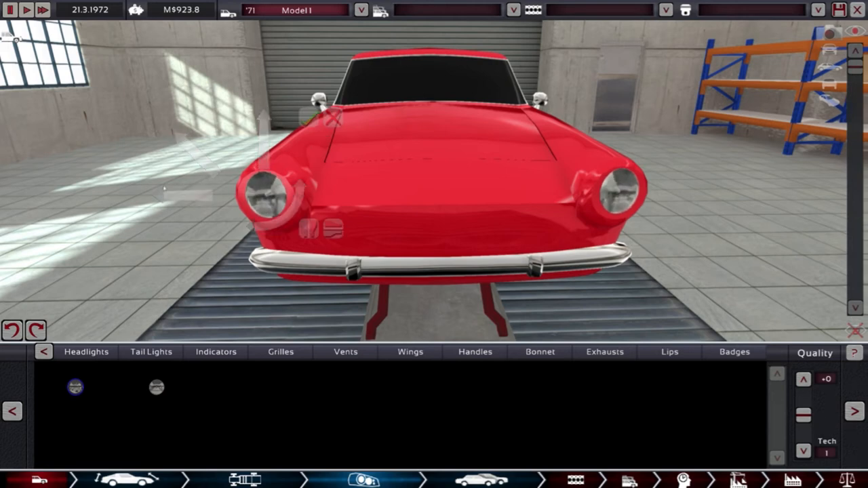
left_click(272, 197)
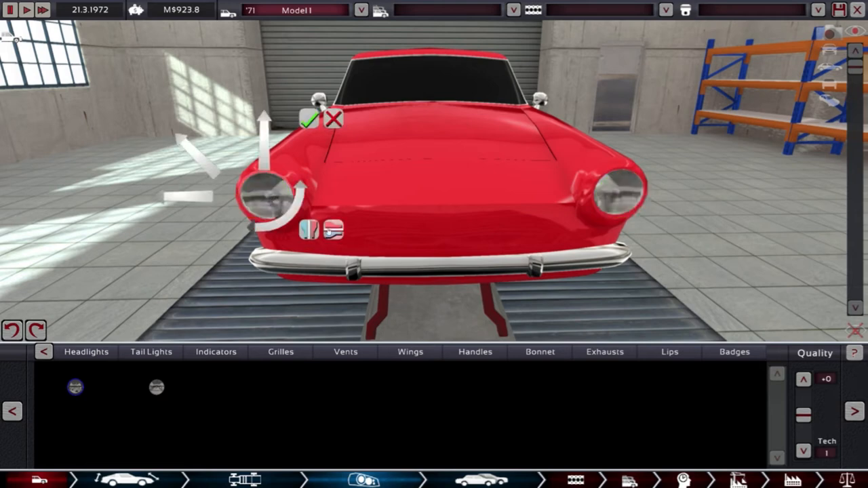
left_click(87, 351)
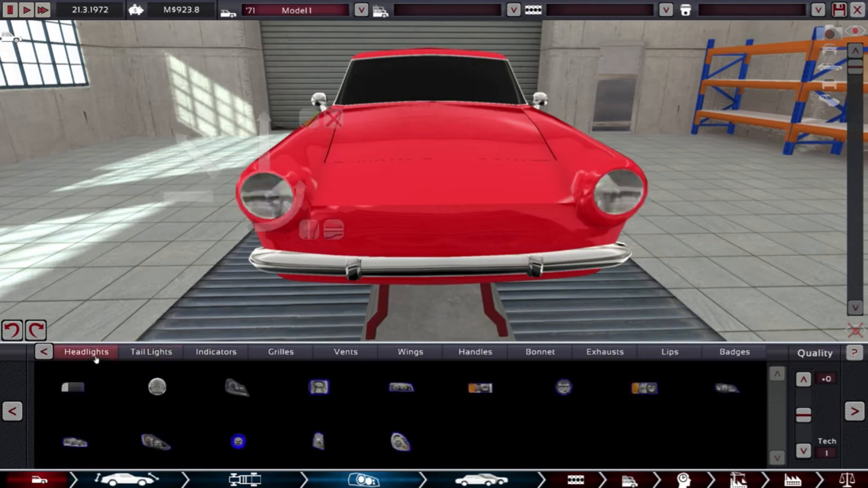
left_click(151, 351)
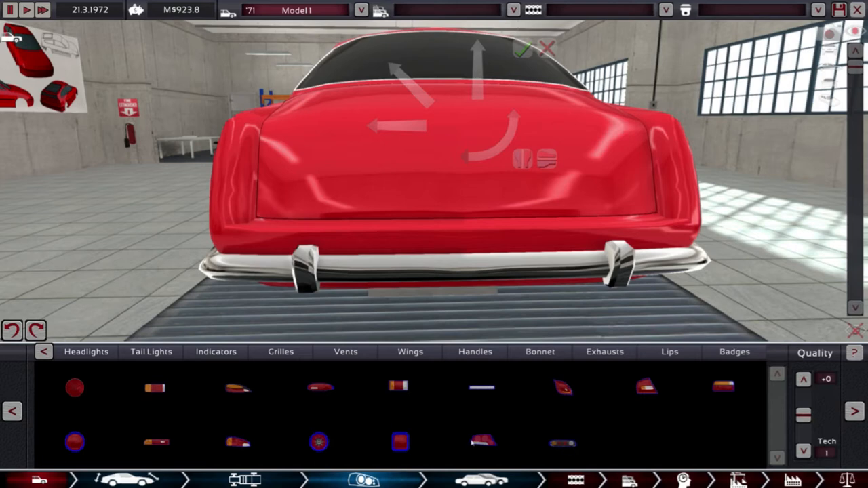
mouse_move(156, 444)
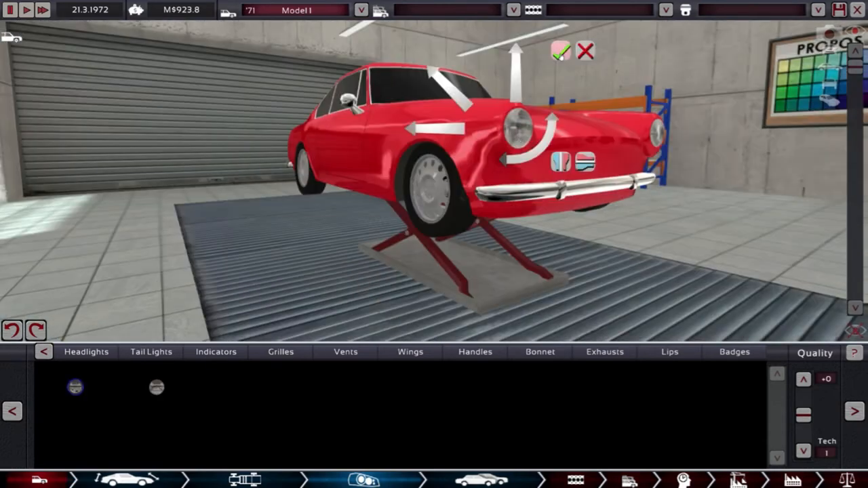
Reposition the fixture beside the front headlight with the gizmo.
left_click_drag(475, 190, 271, 190)
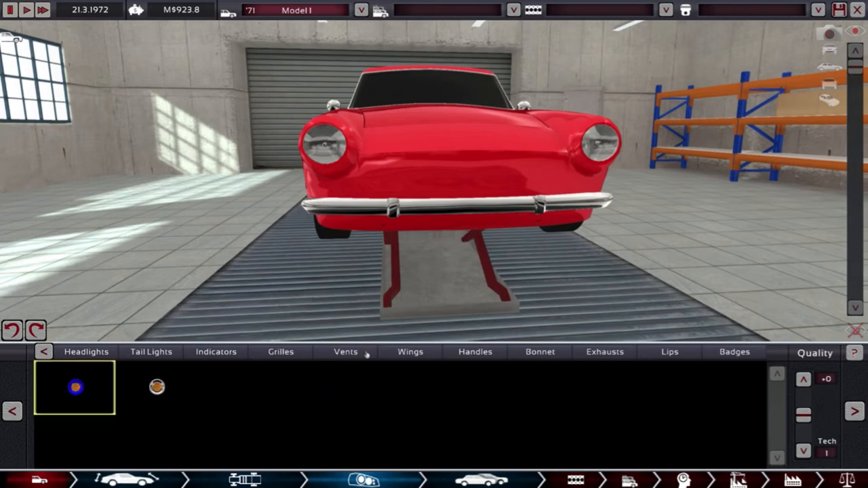
Place a cooling grille on the coupe's nose and accept its placement.
left_click(157, 387)
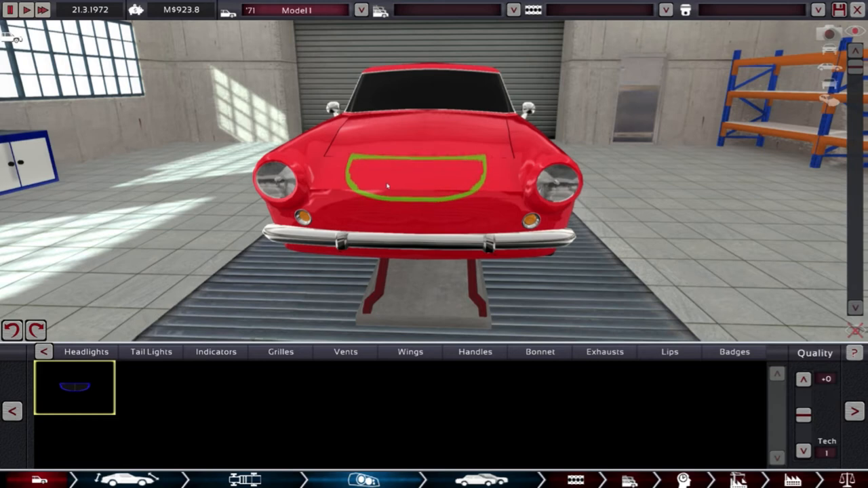
left_click(74, 387)
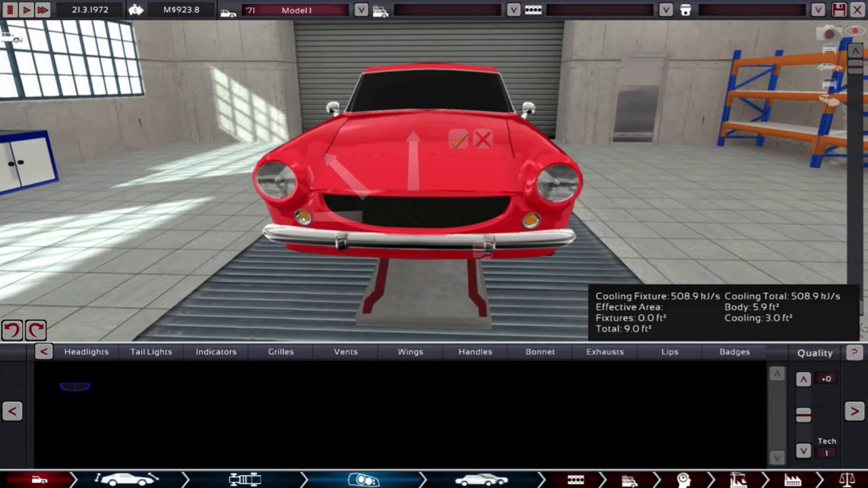
left_click(457, 139)
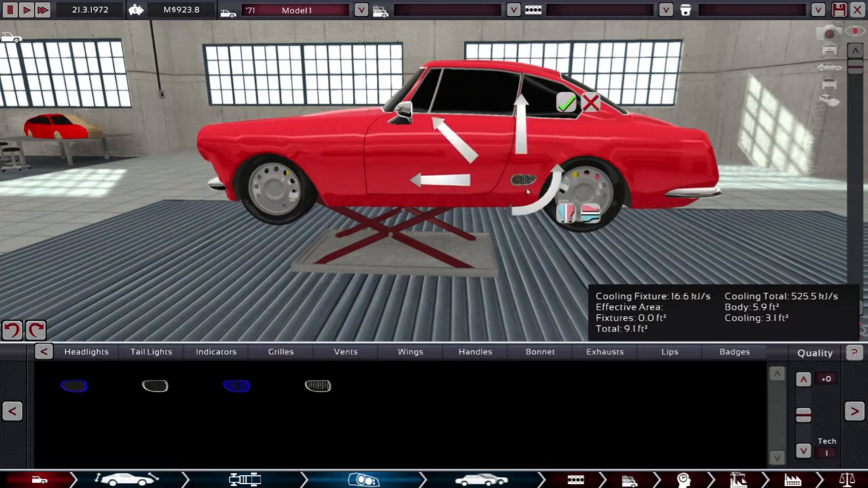
Accept the wing vent behind the front wheel and place a handle on the door.
left_click(564, 103)
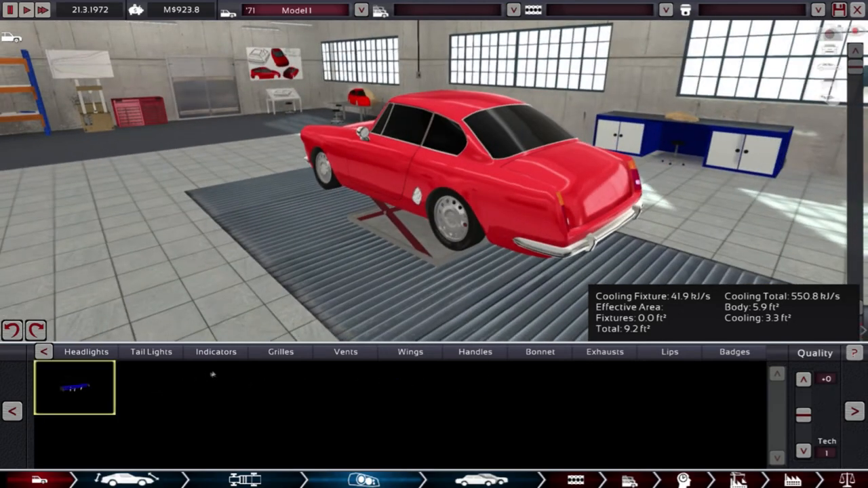
mouse_move(132, 388)
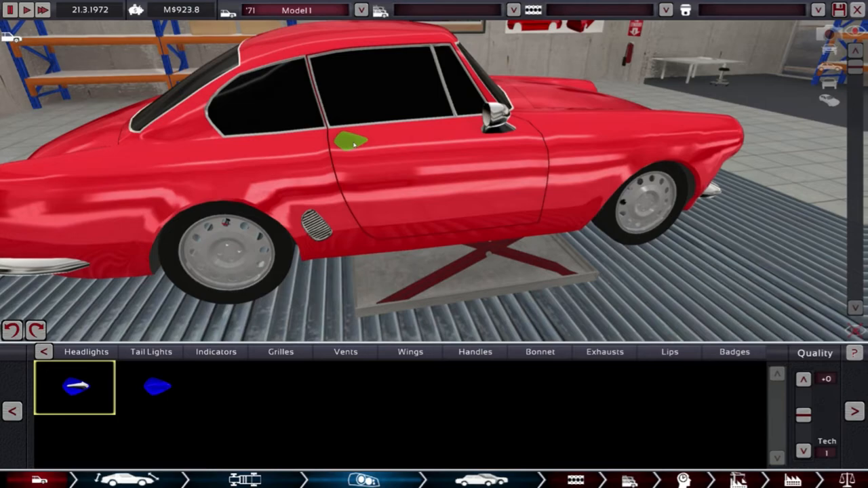
left_click(351, 140)
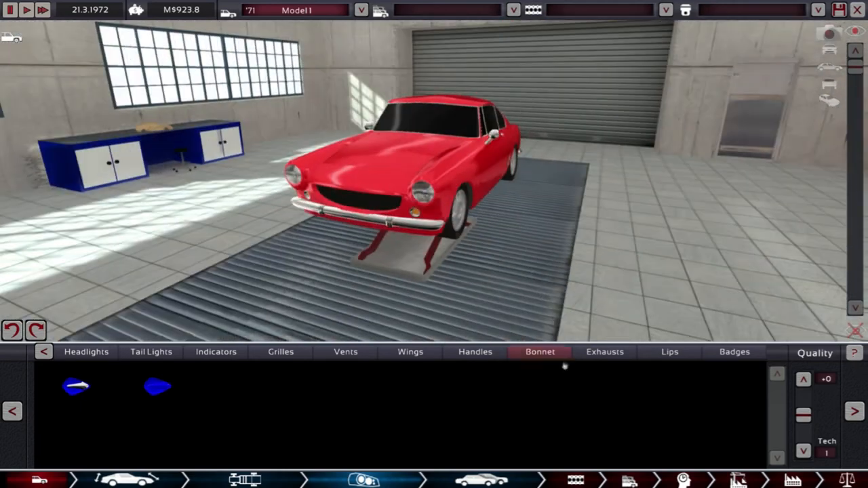
Browse bonnet fixtures and place an additional fixture on the front end.
left_click(540, 352)
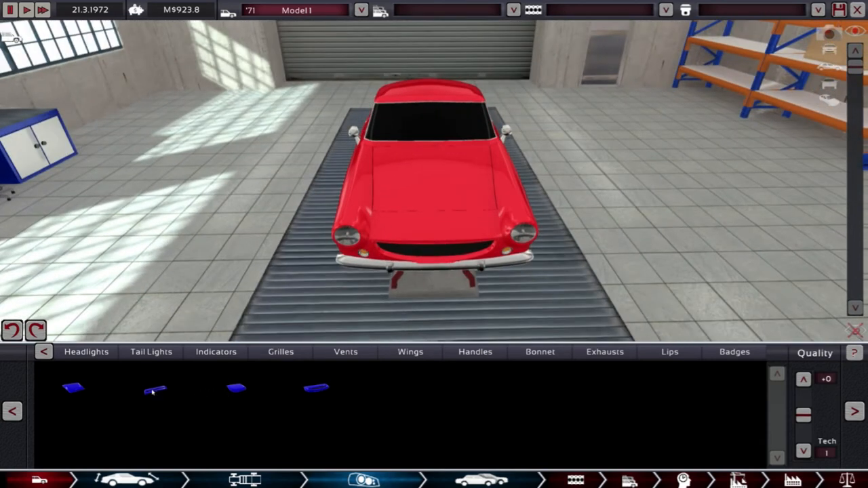
left_click(73, 388)
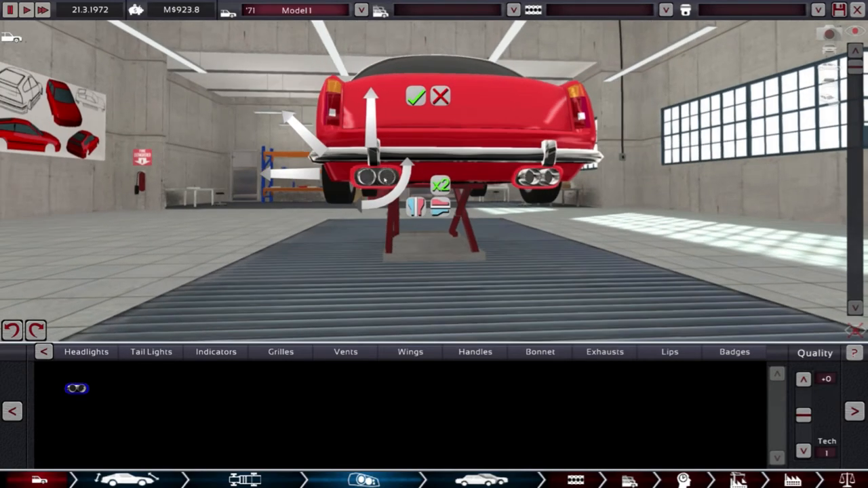
Accept twin exhaust tips beneath both sides of the rear bumper.
left_click(415, 95)
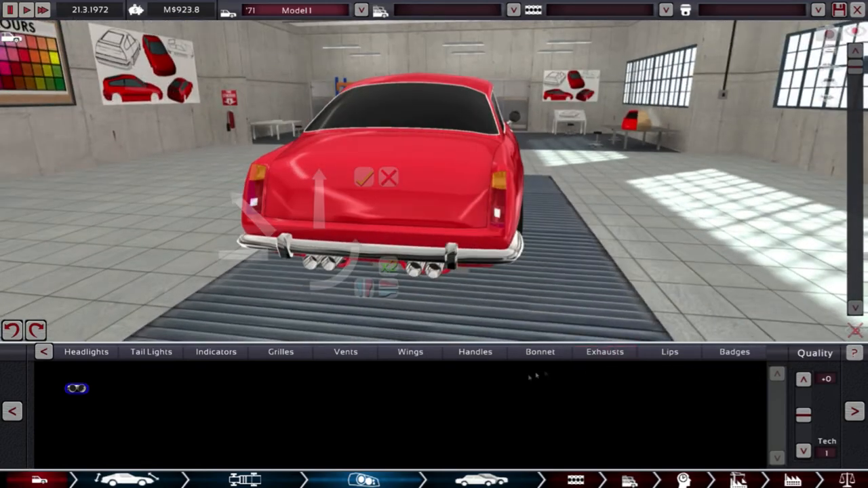
left_click(366, 176)
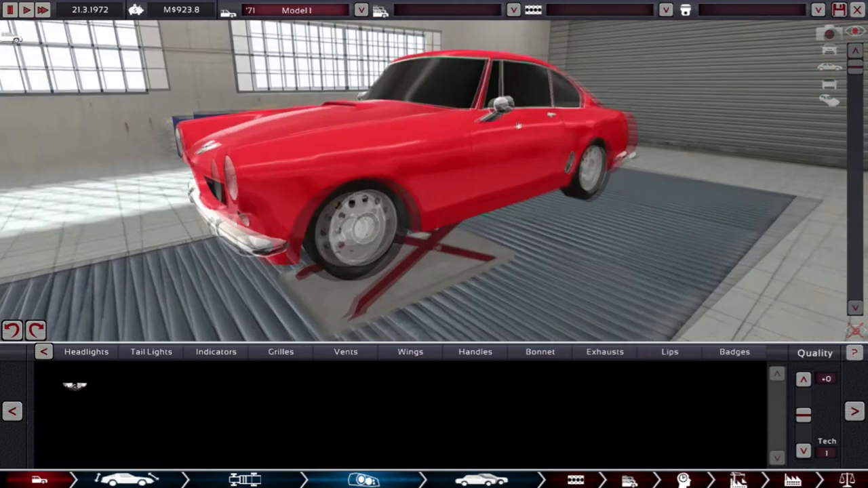
View the coupe's side and raise fixture quality to +1.
left_click_drag(475, 170, 271, 169)
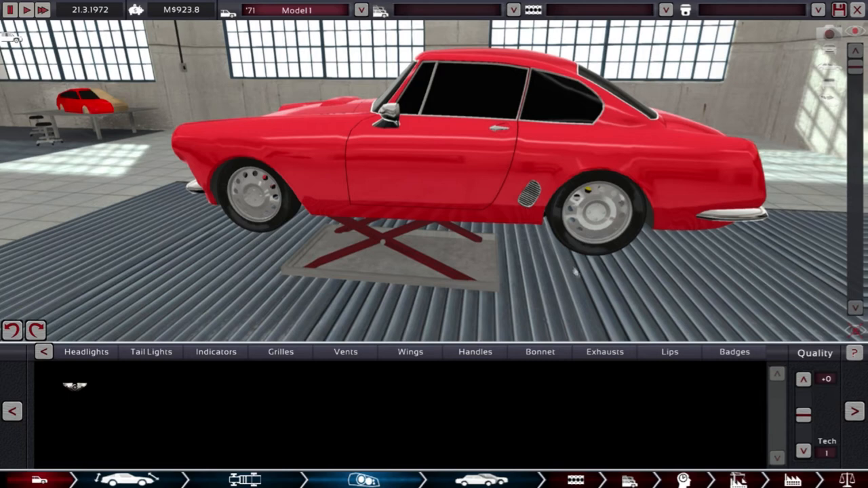
left_click(803, 380)
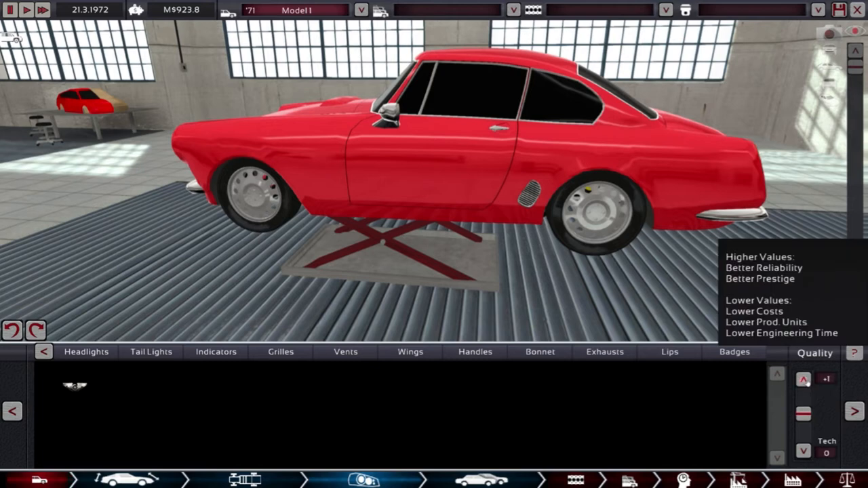
left_click(803, 380)
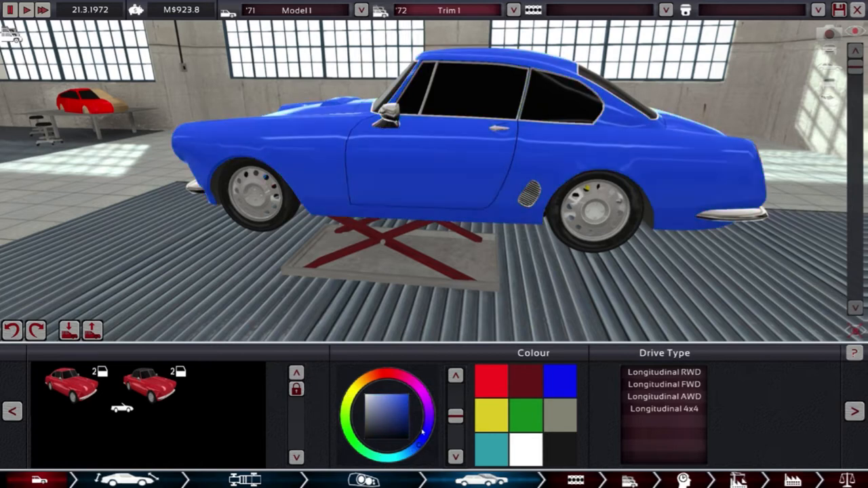
Paint the coupe a deep blue using the colour wheel.
left_click(404, 423)
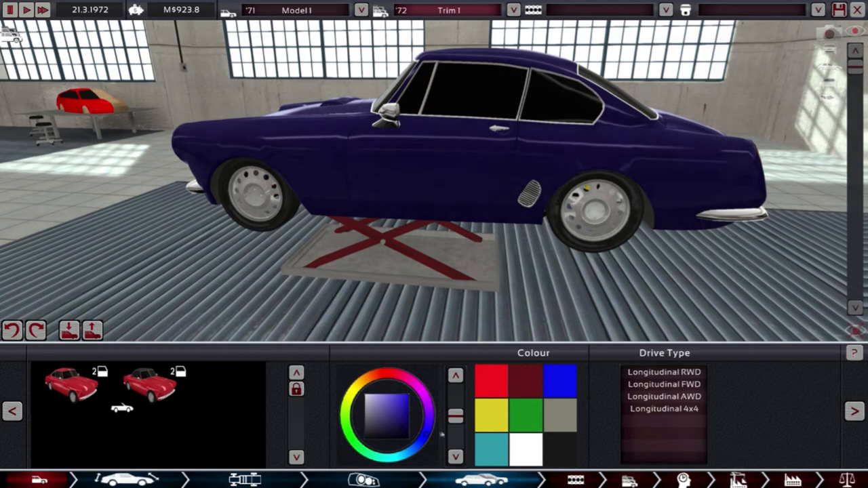
left_click(421, 407)
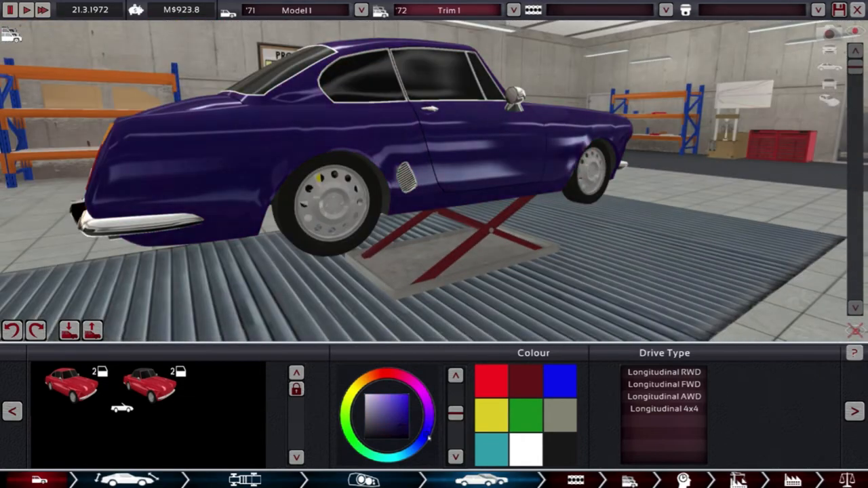
left_click(404, 420)
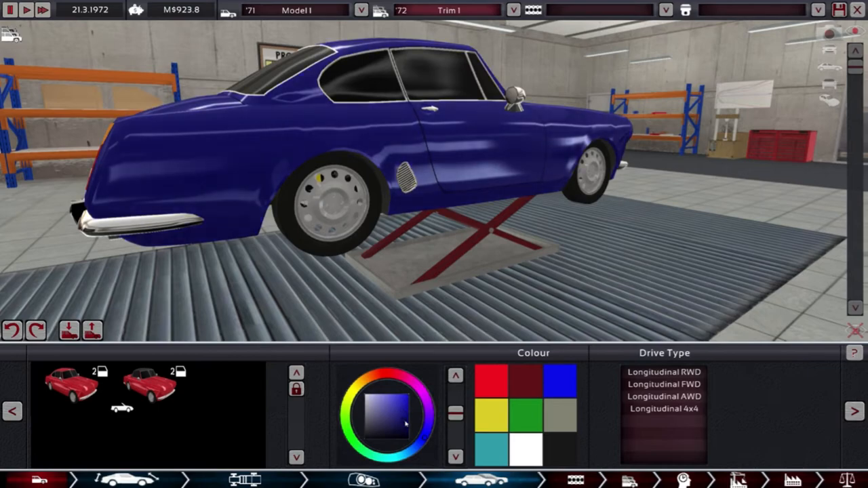
left_click_drag(475, 170, 271, 169)
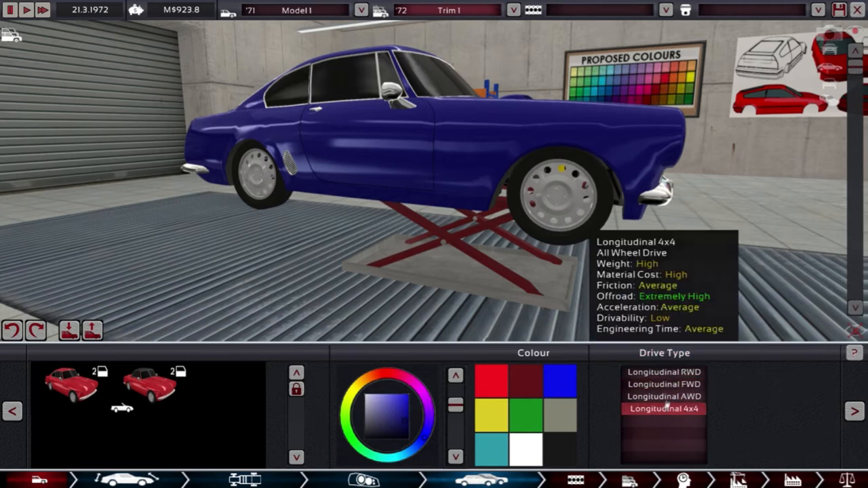
Review the drive type and move on to the Engine Family designer.
left_click(664, 385)
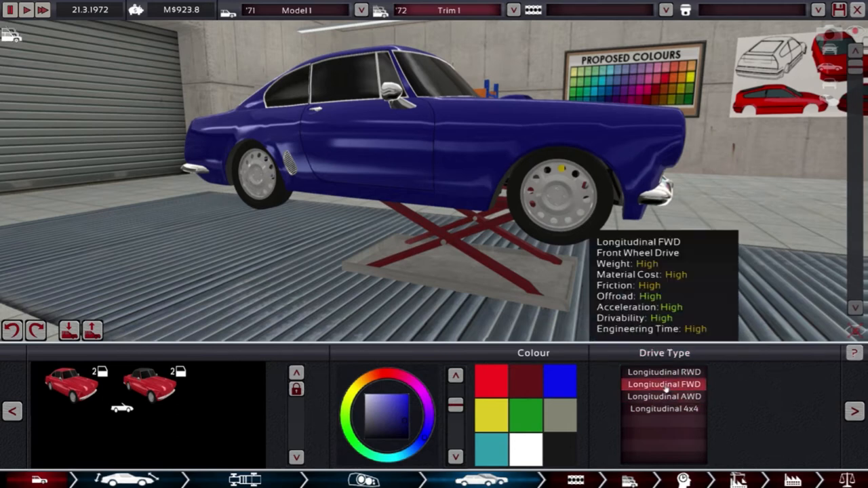
left_click(663, 371)
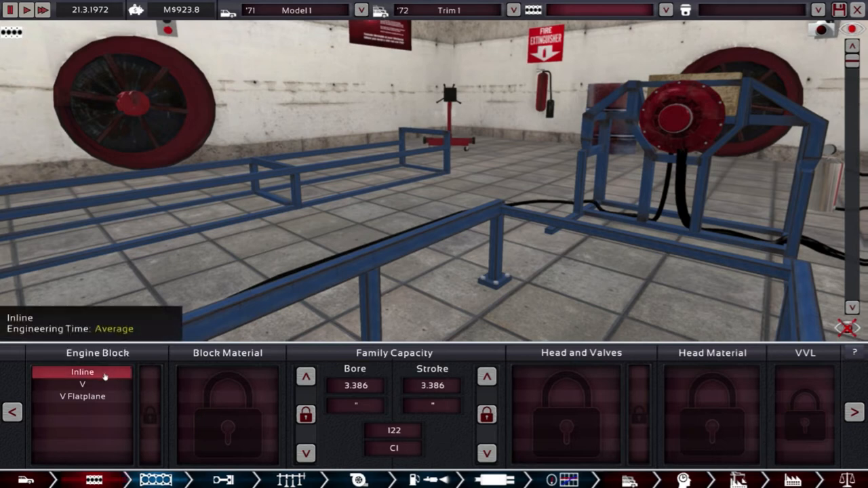
Create a V8 block with bore 3.402 and stroke 3.398, about 247 CI.
left_click(81, 385)
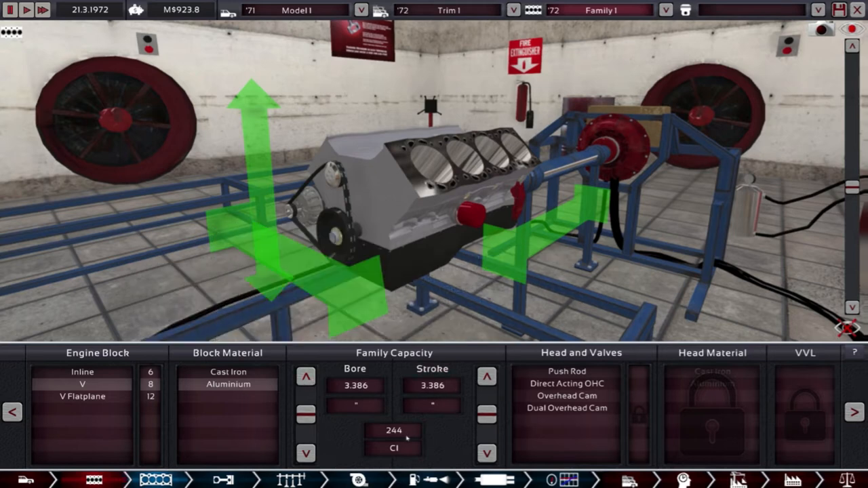
left_click(305, 377)
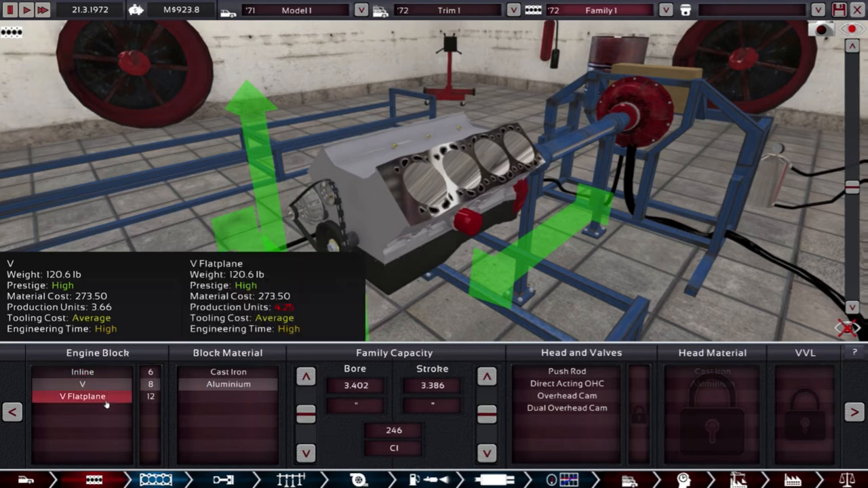
left_click(81, 371)
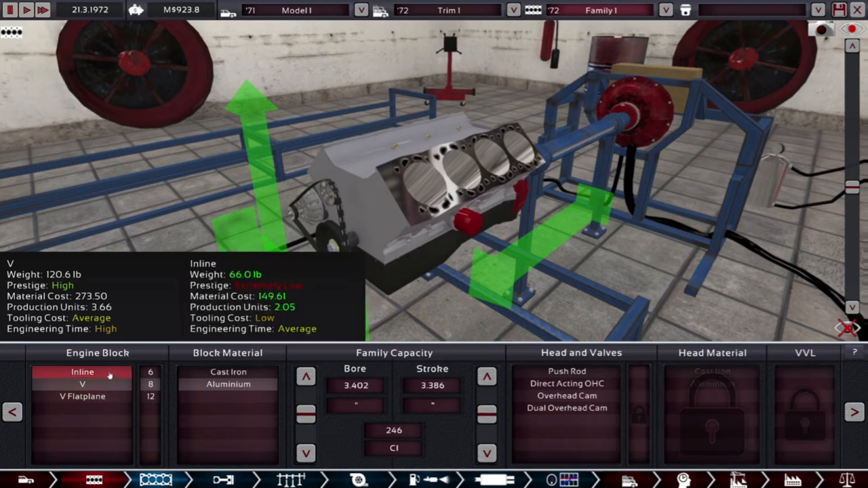
left_click(82, 384)
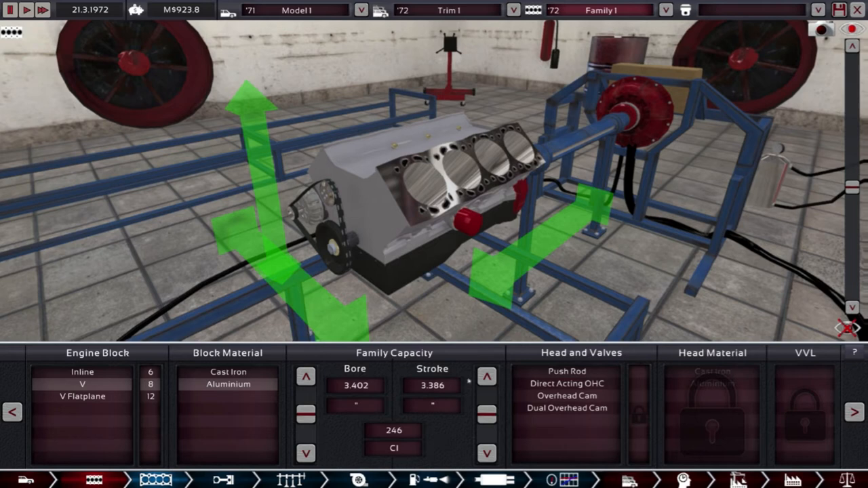
left_click(486, 377)
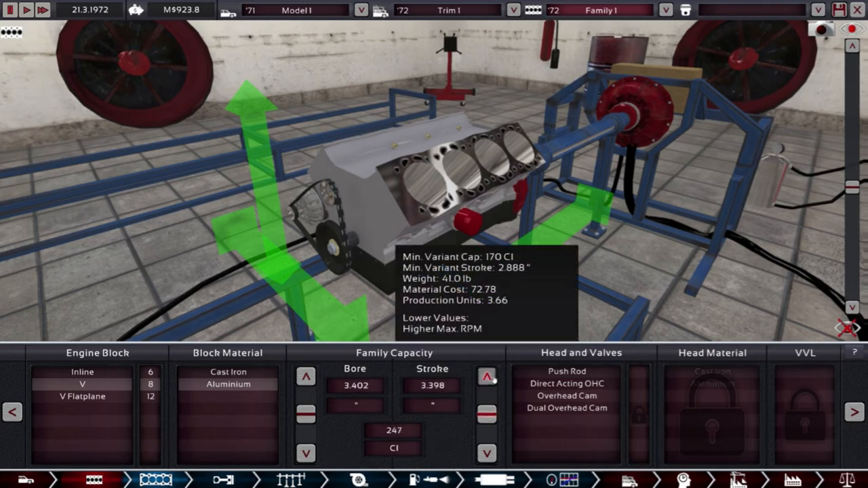
left_click(487, 377)
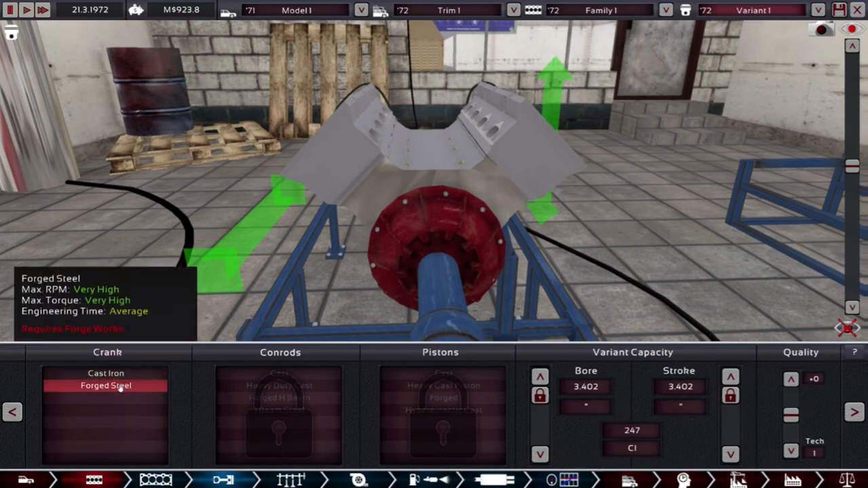
Give the V8 a forged steel crankshaft and I-beam steel conrods.
left_click(105, 374)
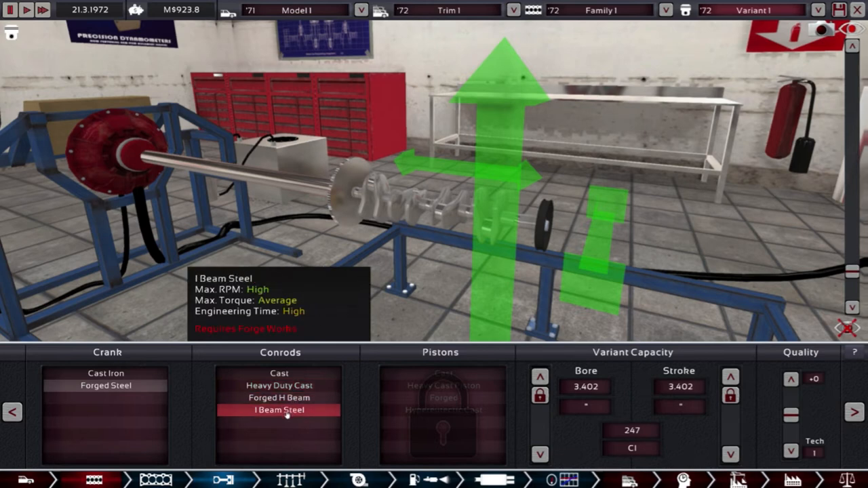
left_click(279, 409)
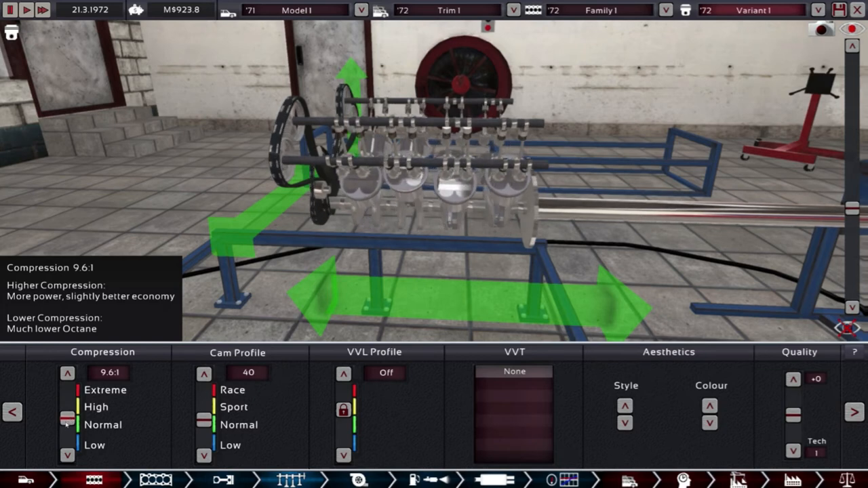
Raise compression to 12.2:1 with cam profile 75 and a black 32-valve cover.
left_click(67, 373)
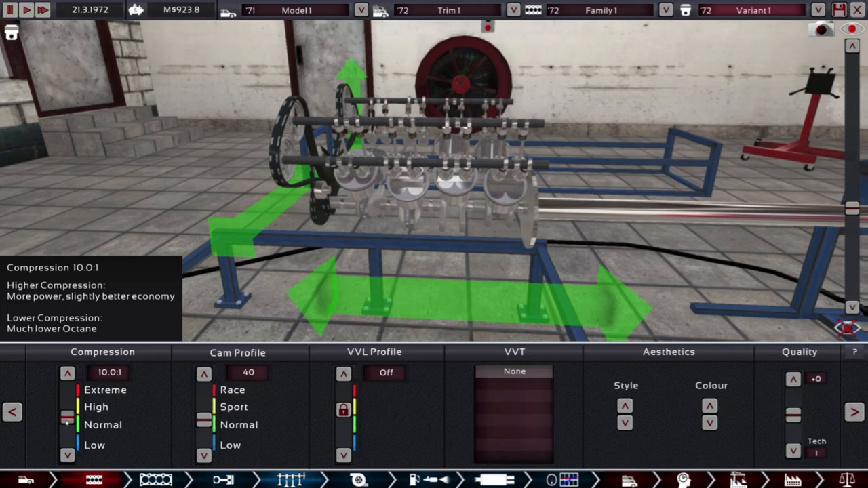
left_click(66, 374)
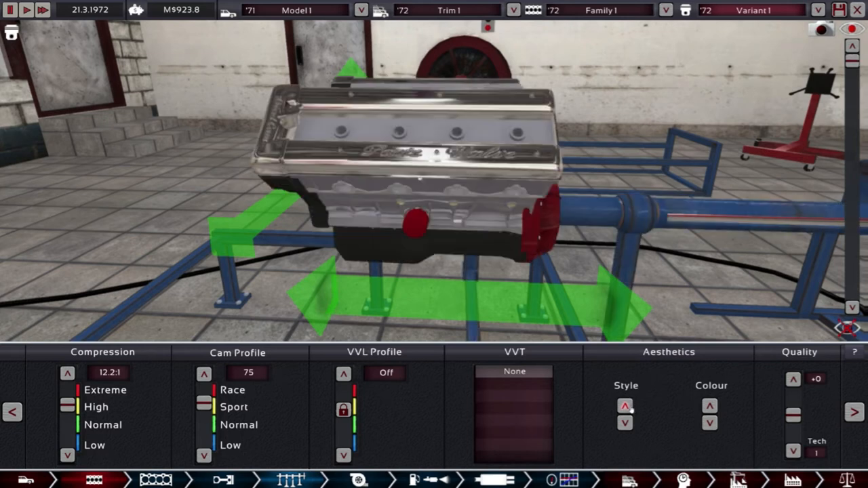
left_click(625, 405)
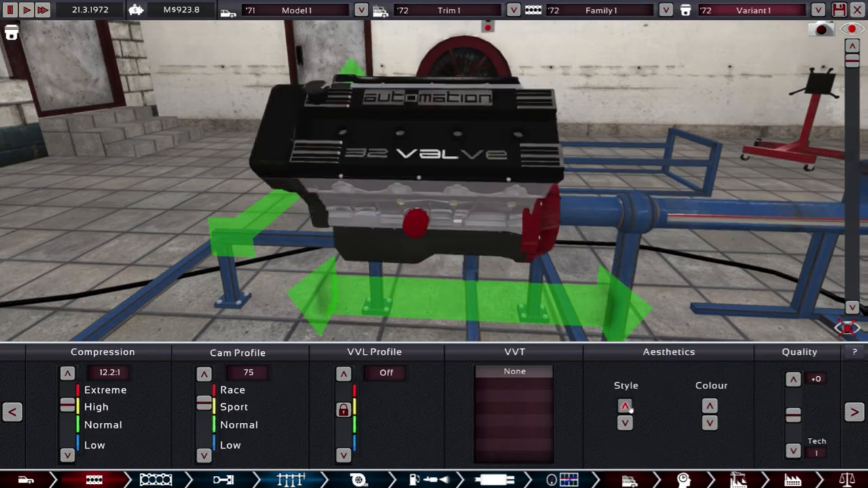
left_click(623, 406)
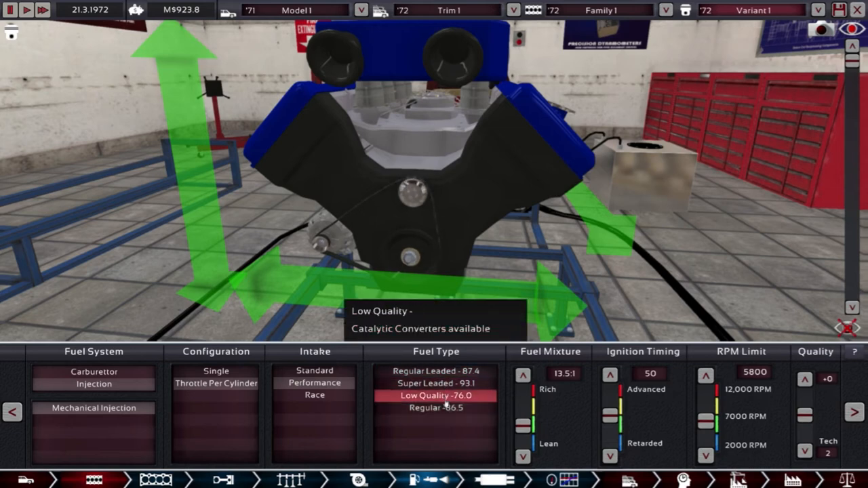
Run the engine on Regular 86.5 fuel with a 13.5:1 mixture.
left_click(436, 406)
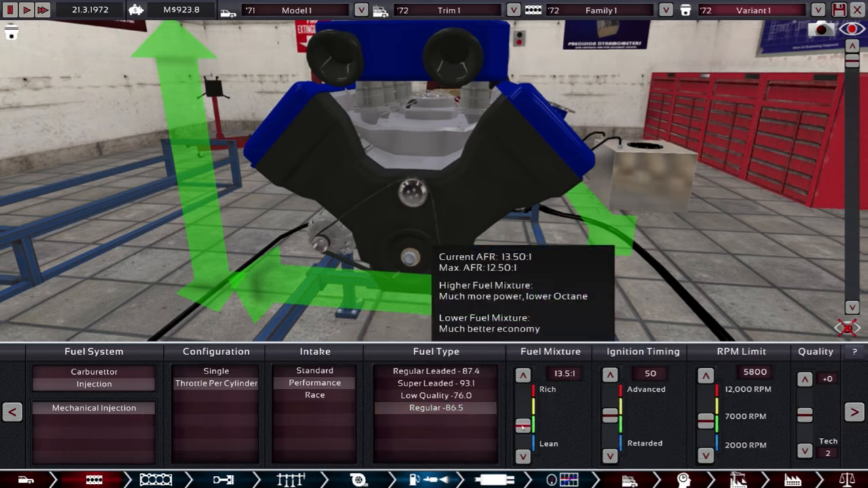
left_click(522, 413)
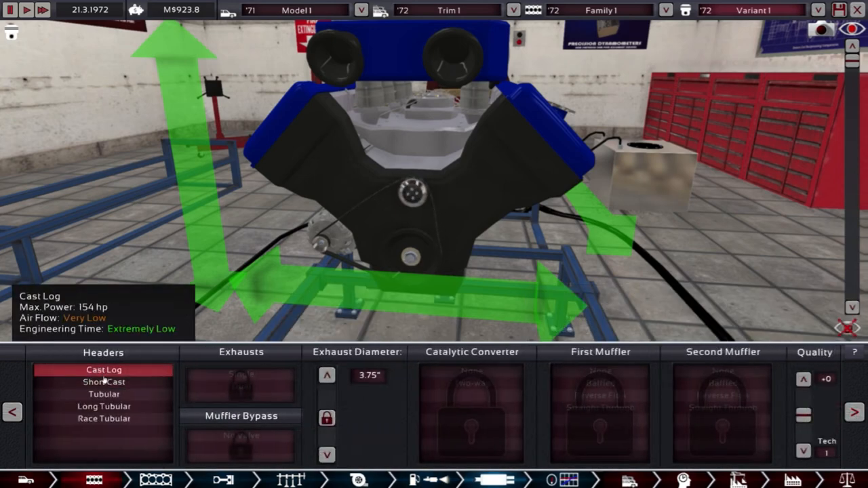
Fit Long Tubular headers with a 5.00" exhaust.
left_click(103, 407)
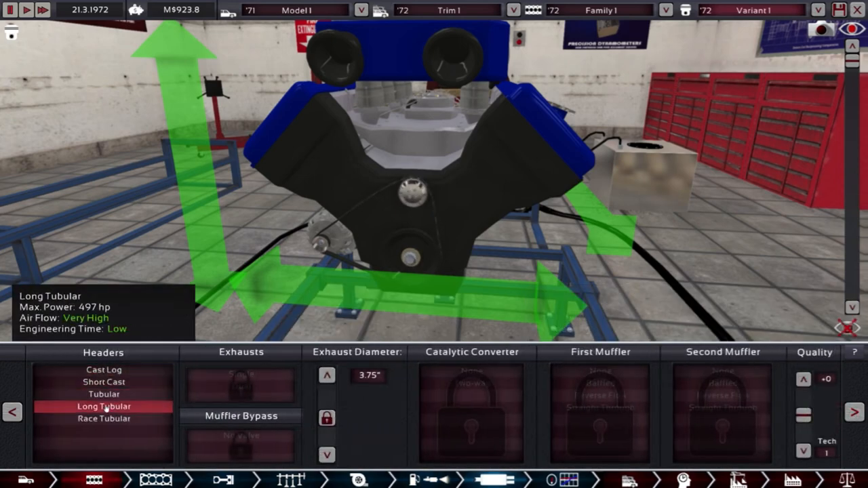
left_click(241, 385)
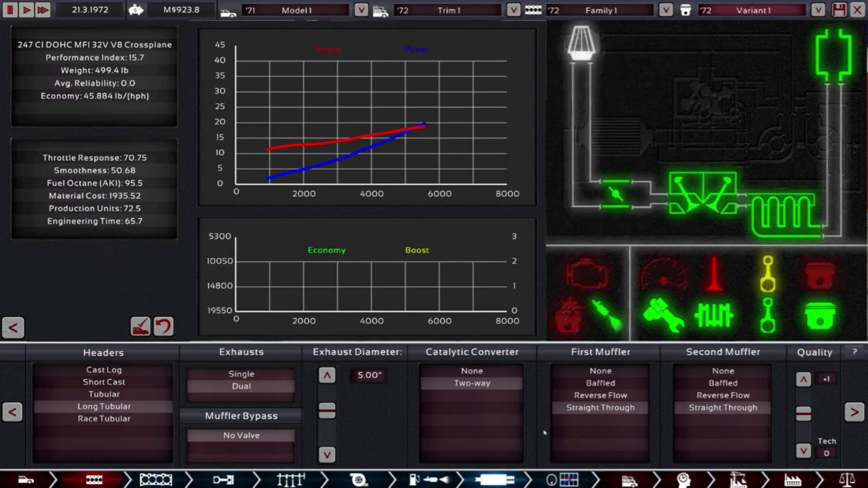
mouse_move(241, 385)
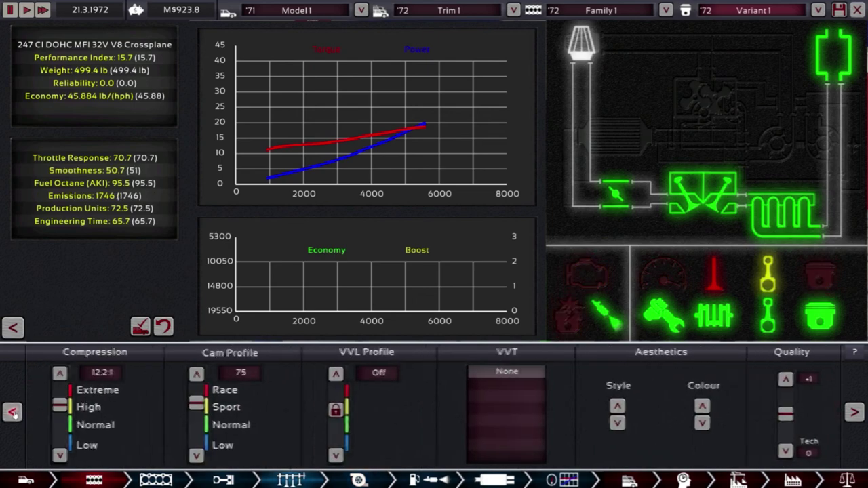
Retune the bench engine to 11.3:1 compression and cam profile 91, naturally aspirated.
left_click(59, 455)
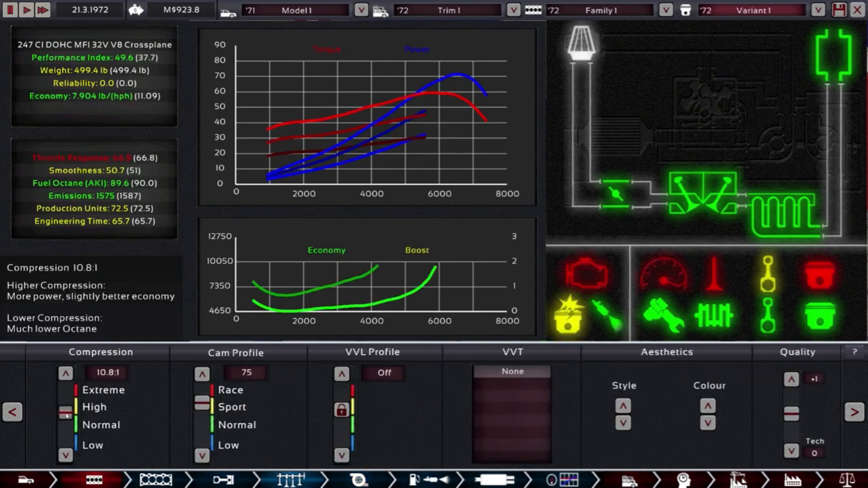
left_click(65, 373)
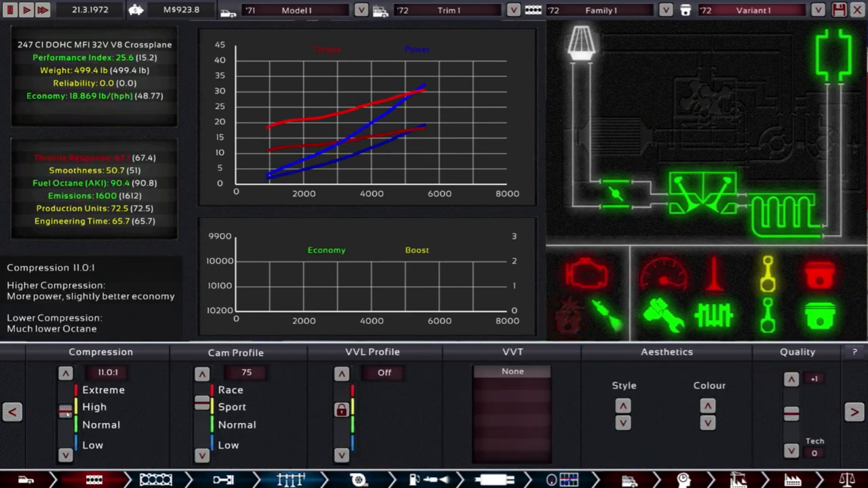
left_click(201, 455)
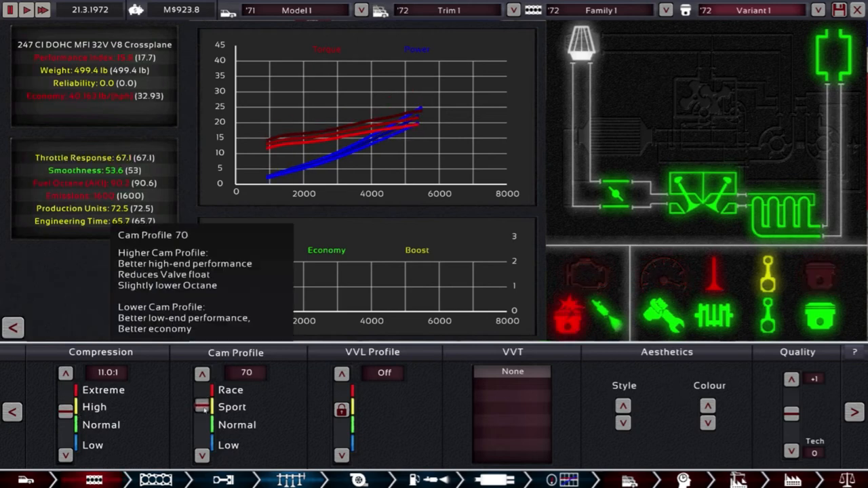
left_click(201, 374)
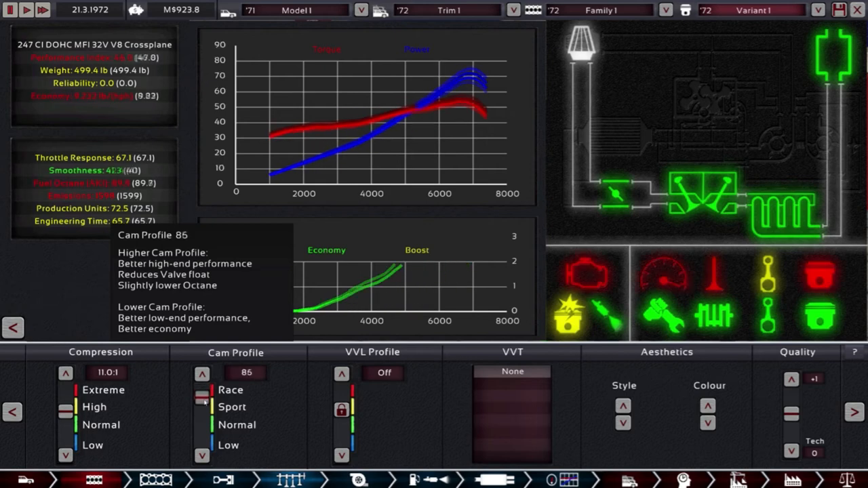
left_click(202, 374)
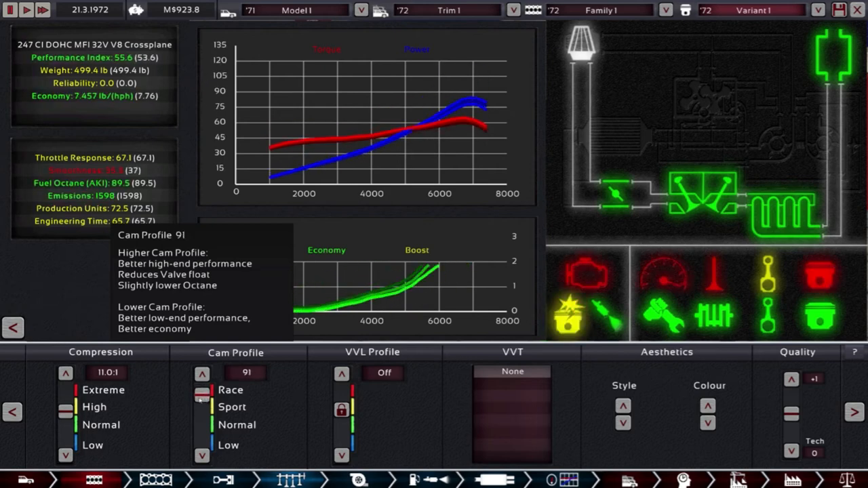
left_click(65, 372)
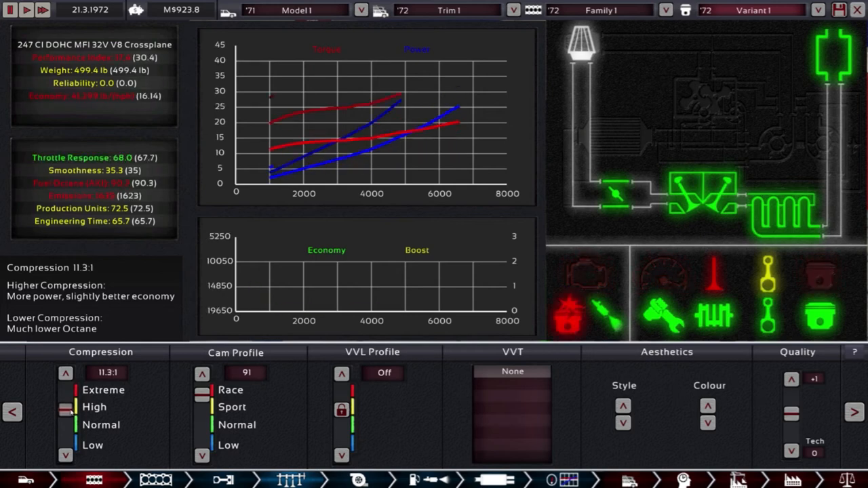
left_click(65, 374)
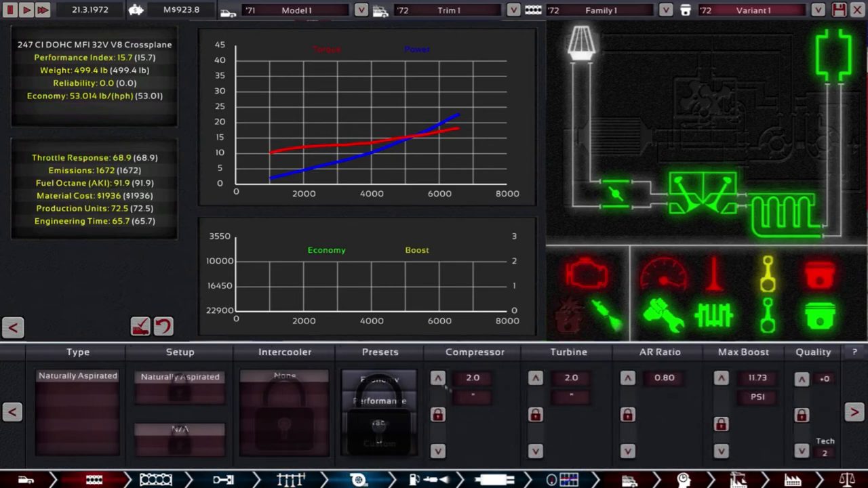
mouse_move(325, 323)
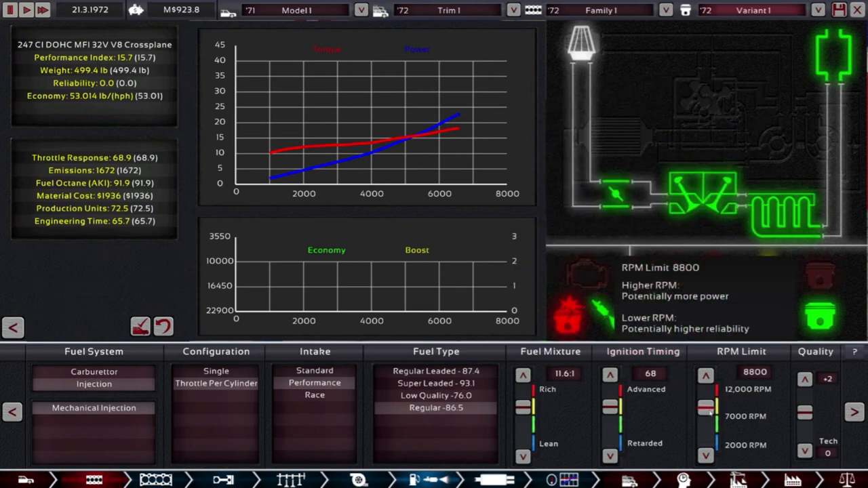
Set a 10.0:1 fuel mixture, ignition timing 34 and a 6500 RPM limit.
left_click(705, 409)
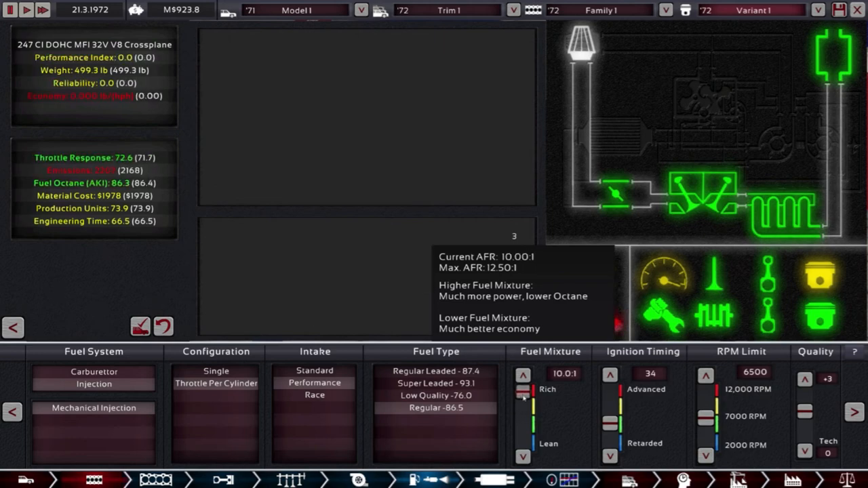
left_click_drag(523, 389, 523, 419)
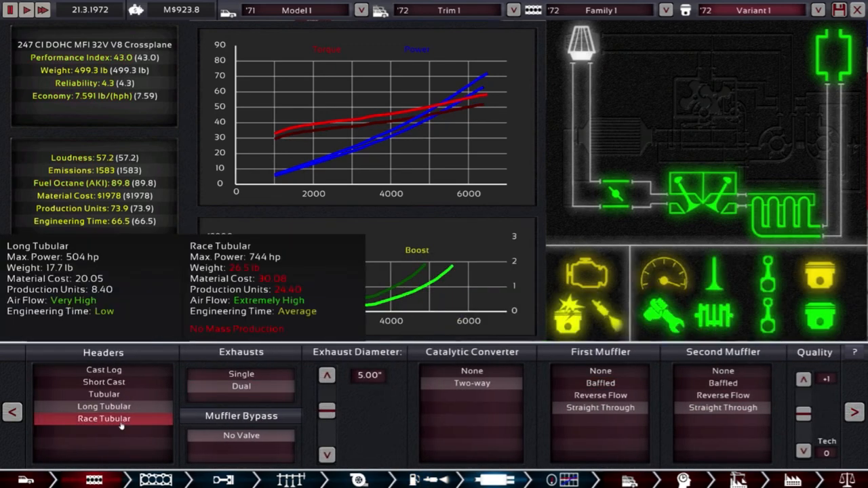
Return to the Top End cam and valve-timing tuning options.
left_click(103, 394)
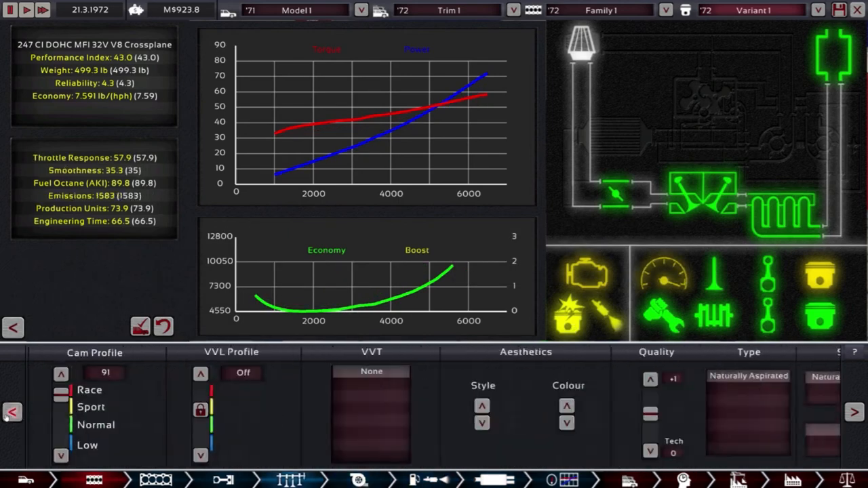
Retune the V8's compression to about 10.1:1 and bring up the fuel settings.
left_click(12, 412)
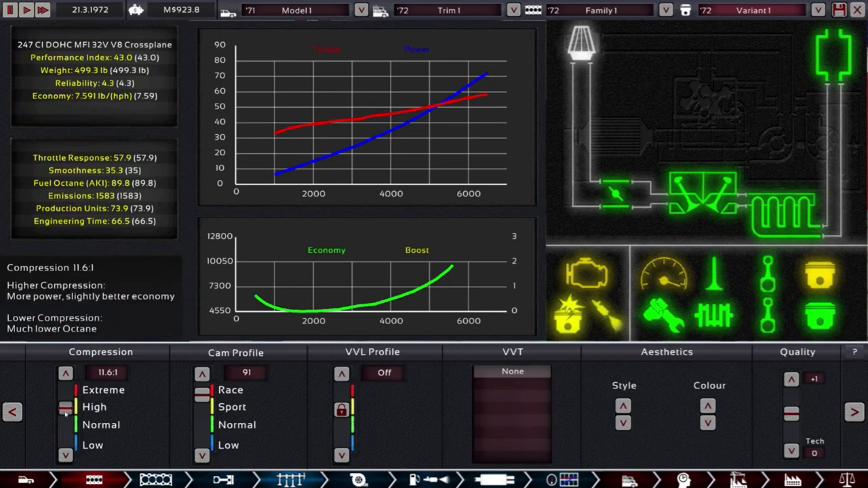
left_click(65, 455)
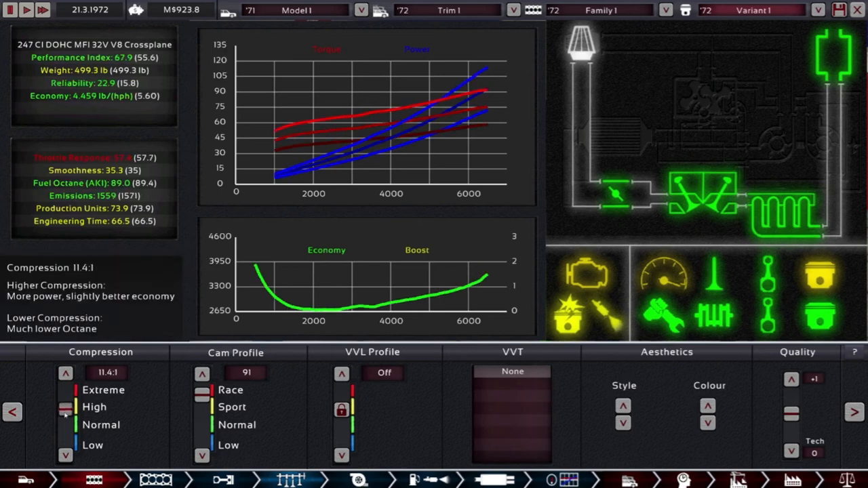
left_click(65, 468)
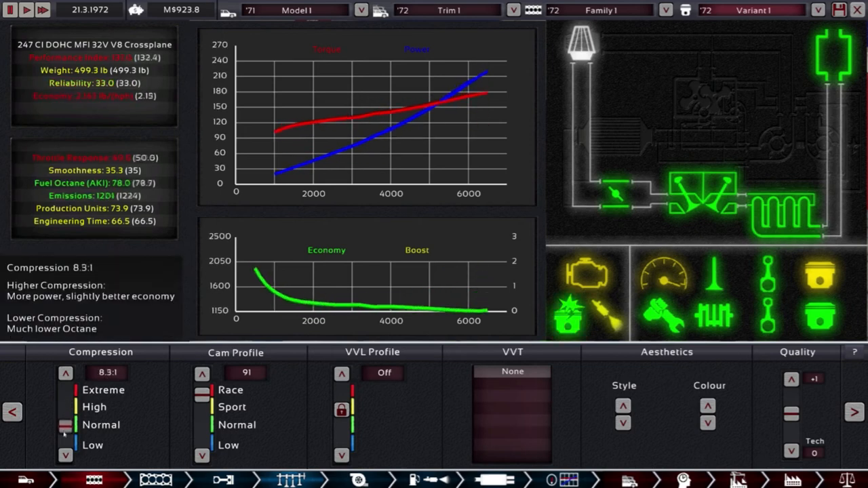
left_click(65, 455)
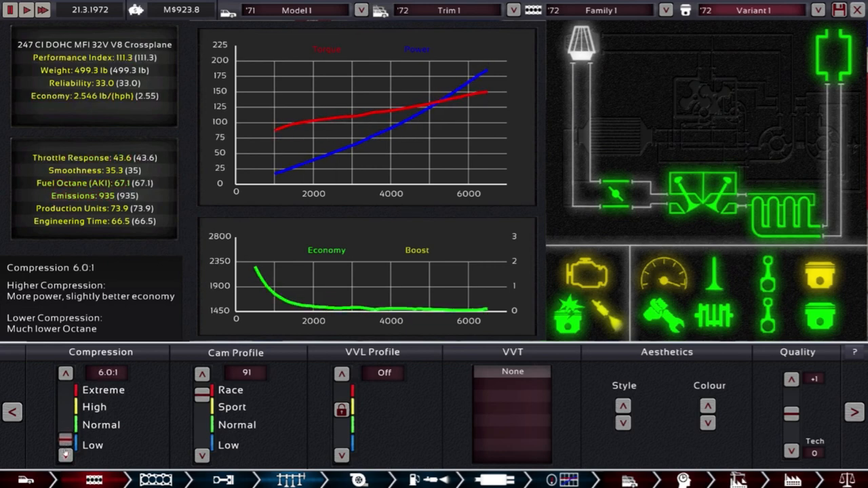
left_click(65, 373)
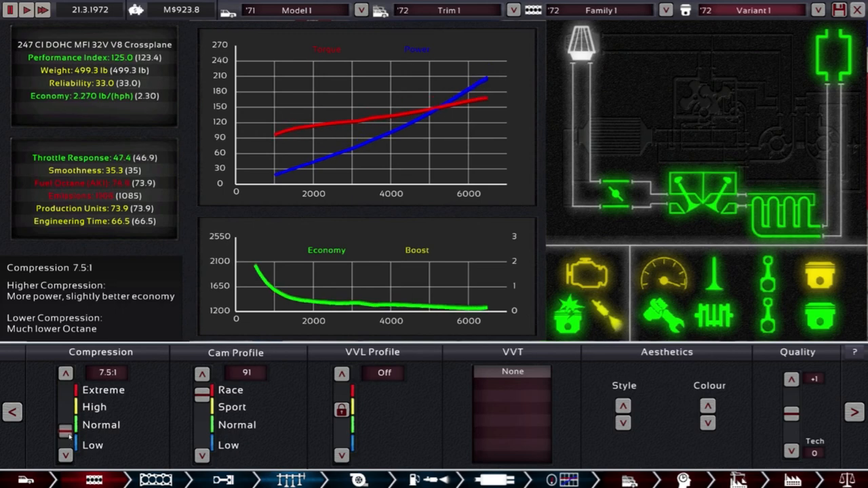
left_click(65, 454)
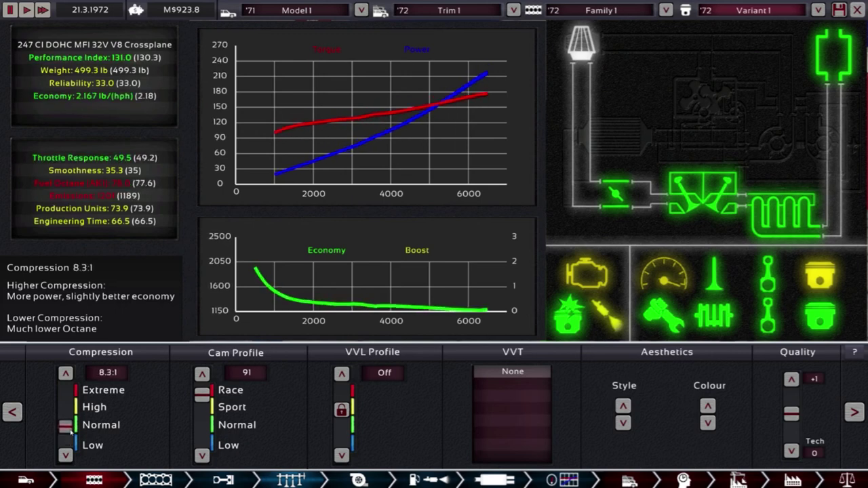
left_click(65, 373)
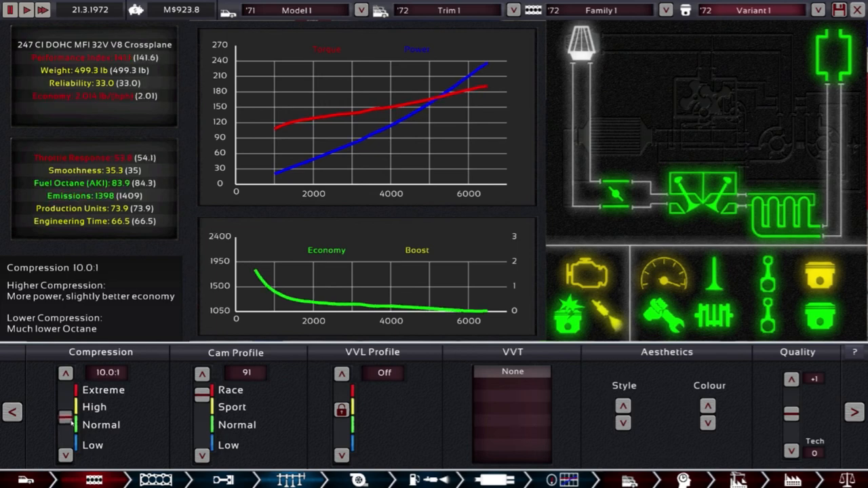
left_click(65, 373)
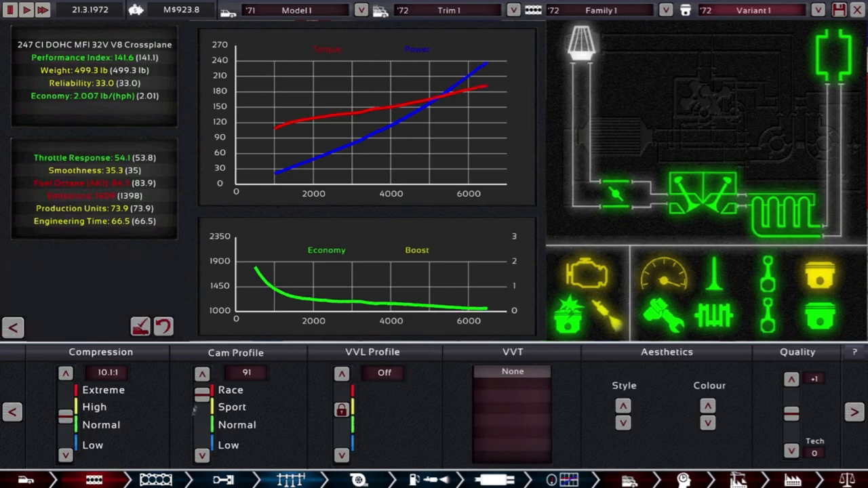
left_click(200, 374)
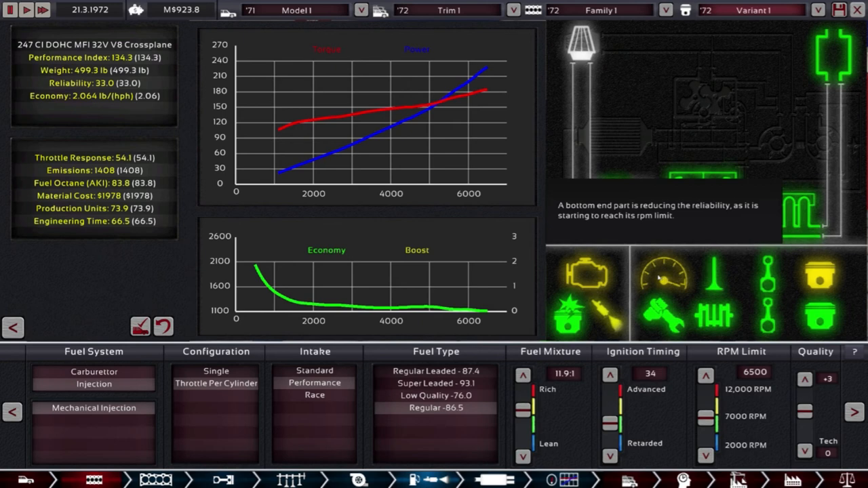
mouse_move(615, 312)
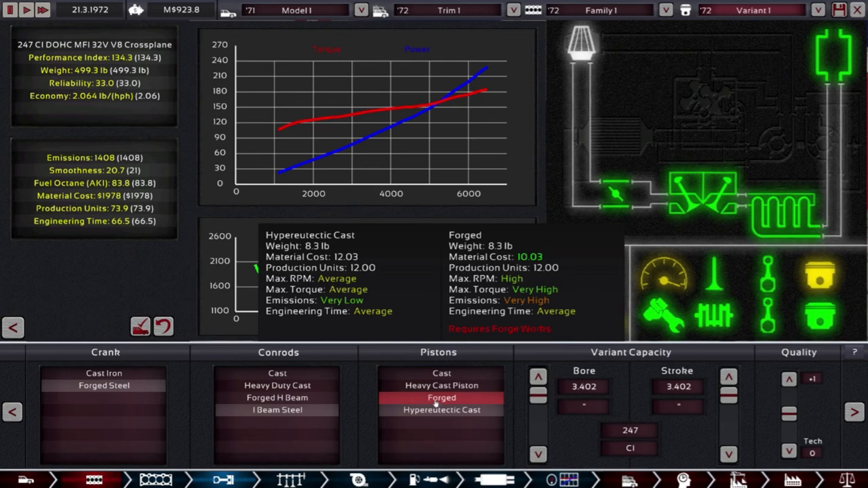
Reduce the V8's bore and stroke in Engine Family so capacity falls from 247 CI to 205 CI.
left_click(12, 412)
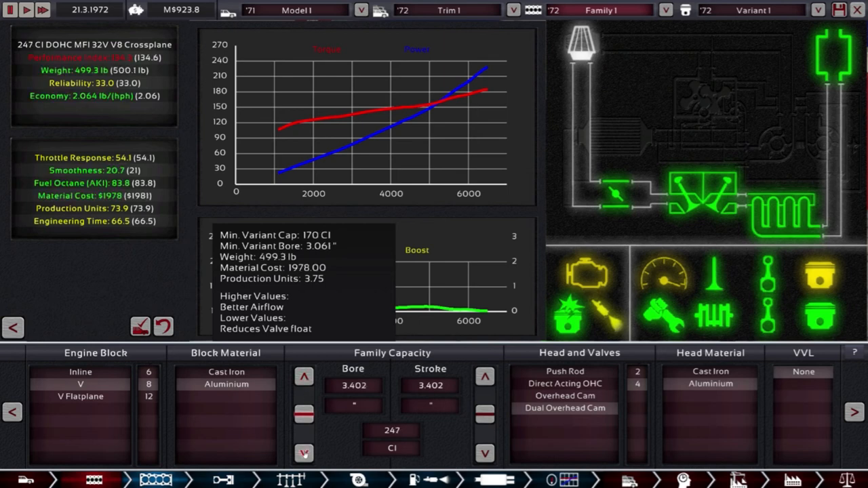
left_click(485, 377)
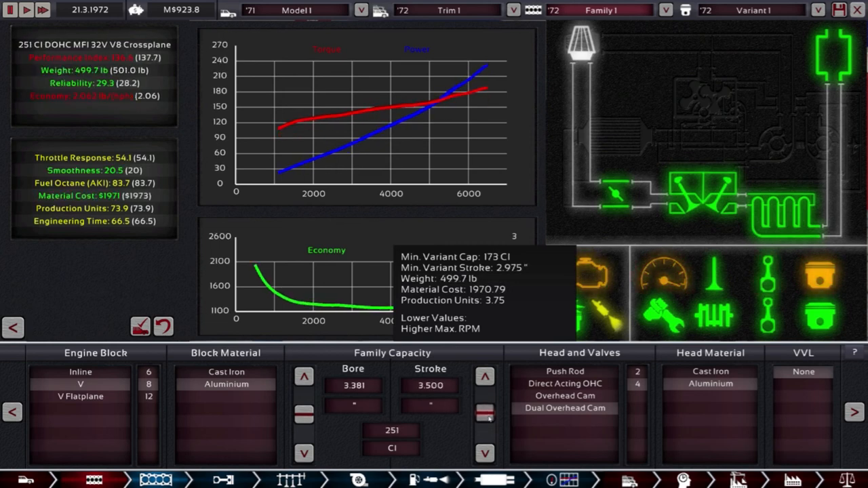
left_click(303, 418)
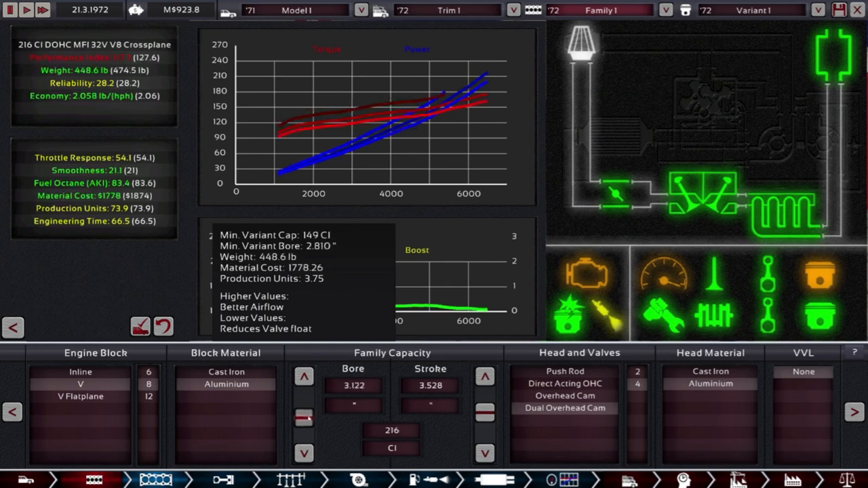
left_click(304, 418)
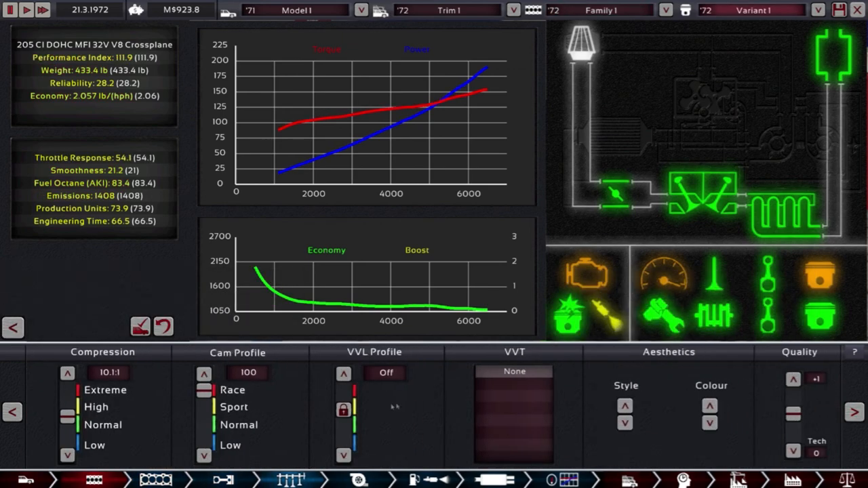
Set the 205 CI V8 to 10.6:1 compression with cam profile back at 100.
left_click(67, 374)
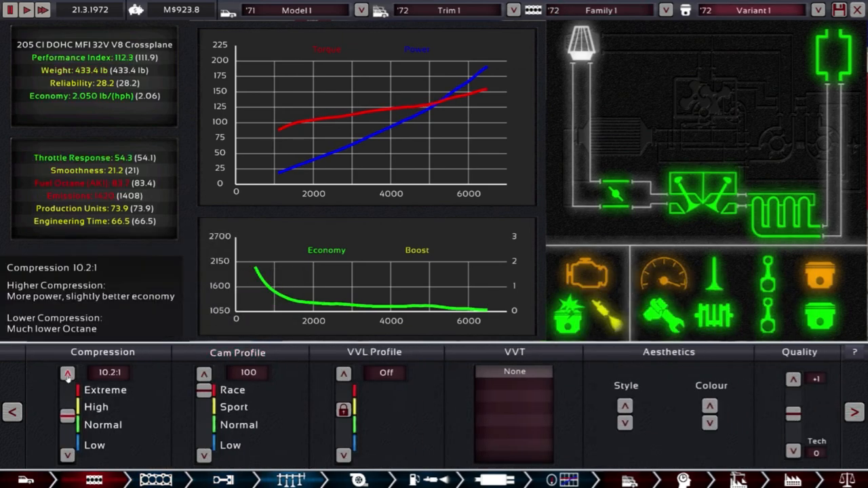
left_click(67, 374)
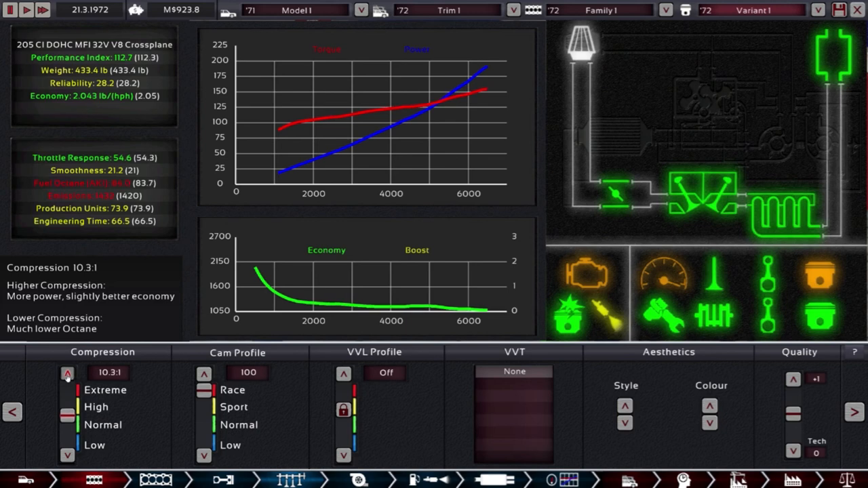
left_click(67, 374)
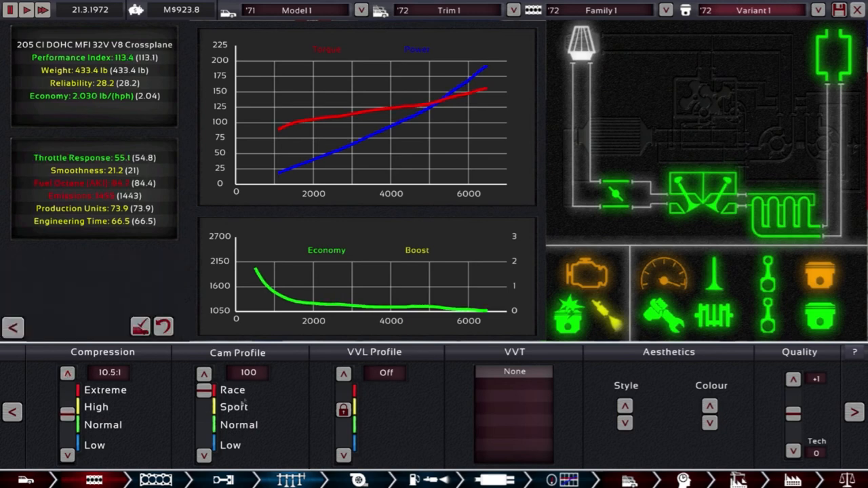
left_click(204, 454)
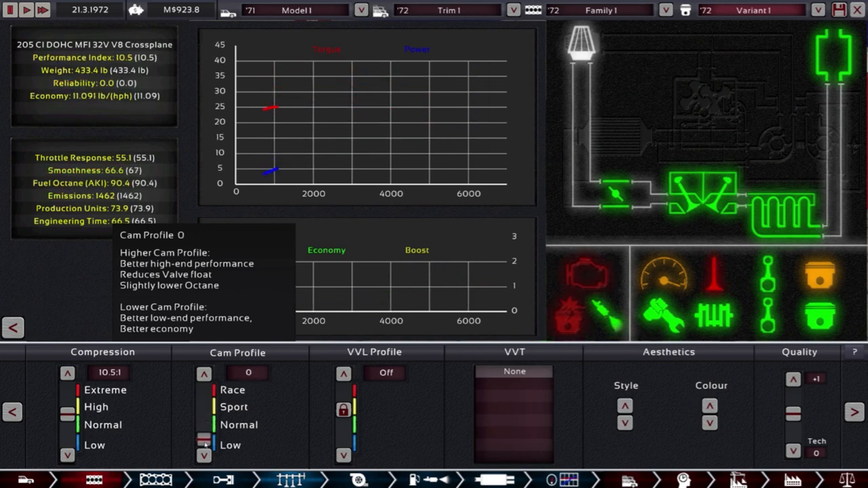
left_click(204, 374)
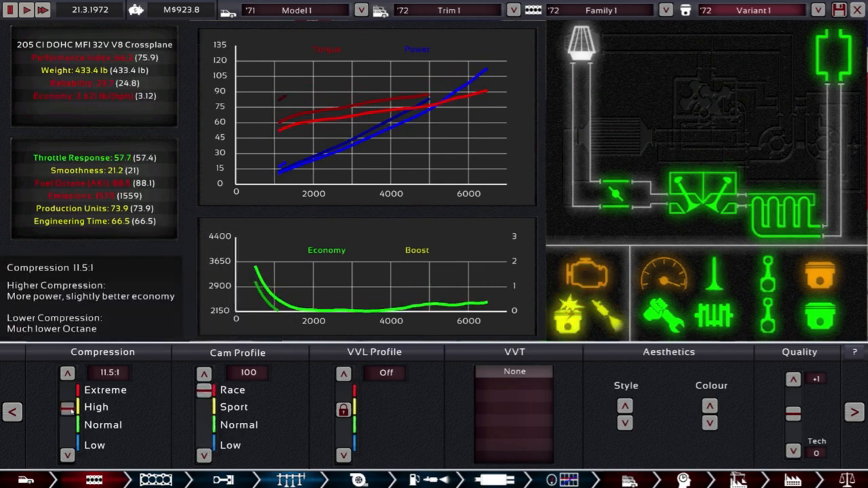
left_click(66, 455)
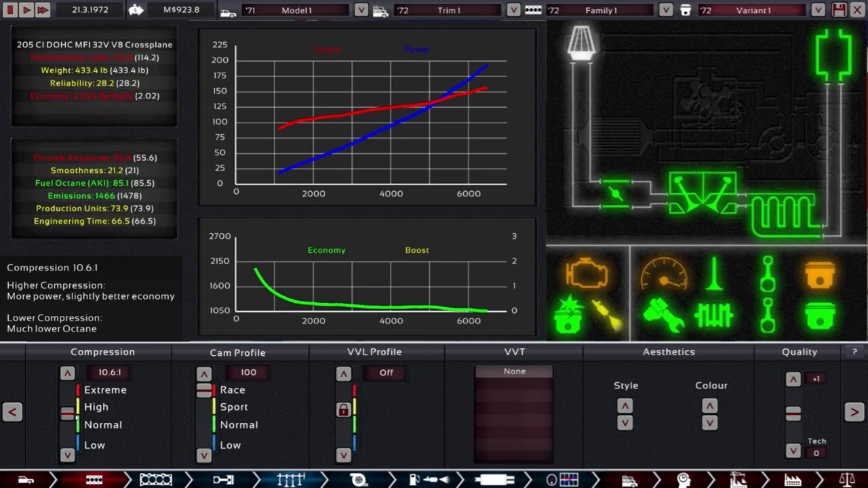
left_click(66, 373)
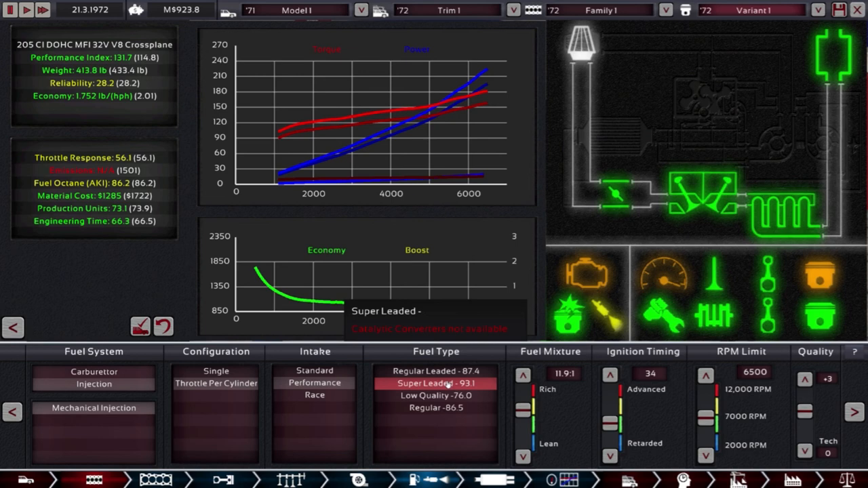
Choose Regular 86.5 fuel with a 12.2:1 mixture and ignition timing 29.
left_click(437, 371)
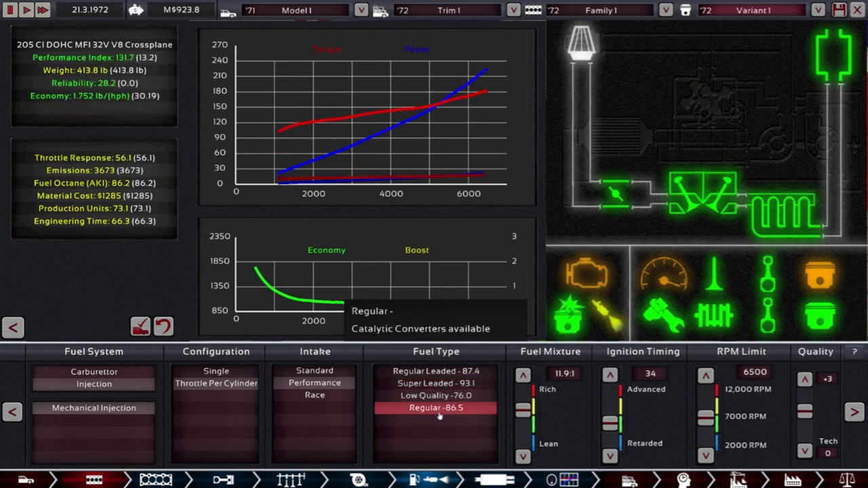
mouse_move(524, 375)
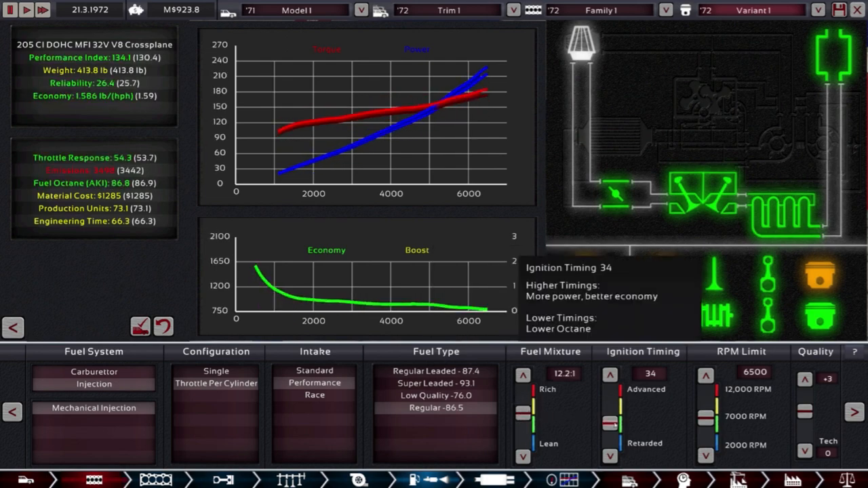
left_click(609, 374)
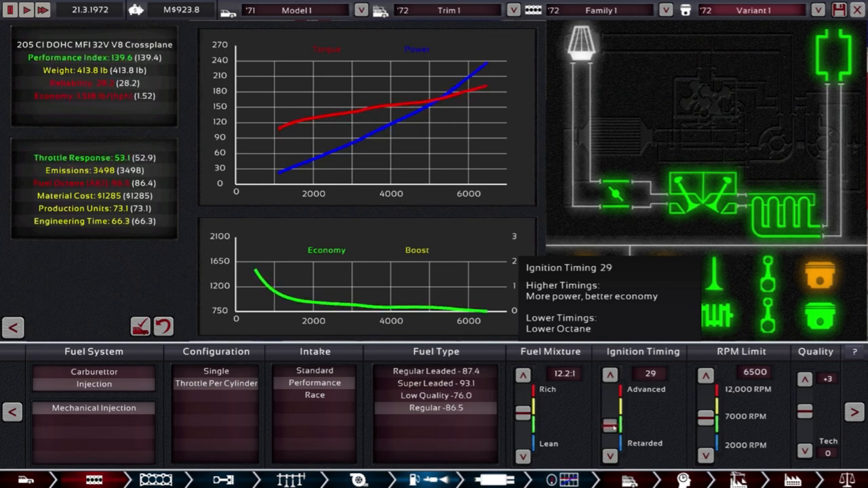
left_click(609, 374)
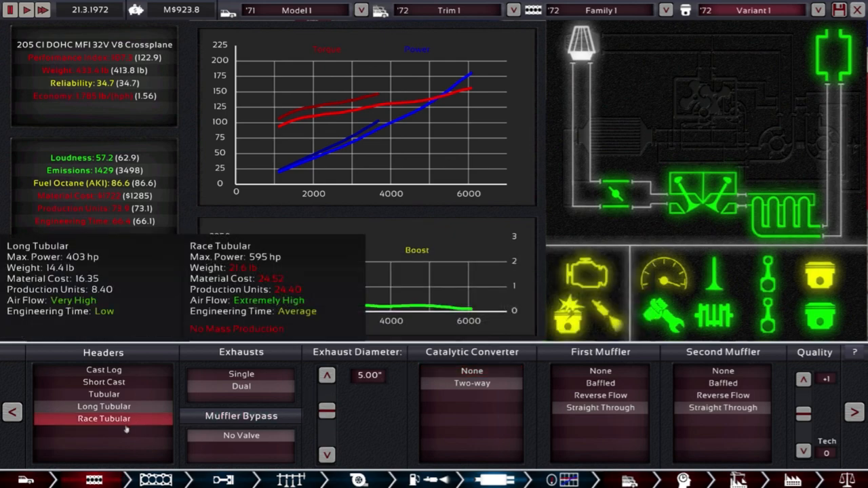
Fit Short Cast headers, a Straight Through muffler with two-way converter, and exhaust quality +2.
left_click(103, 383)
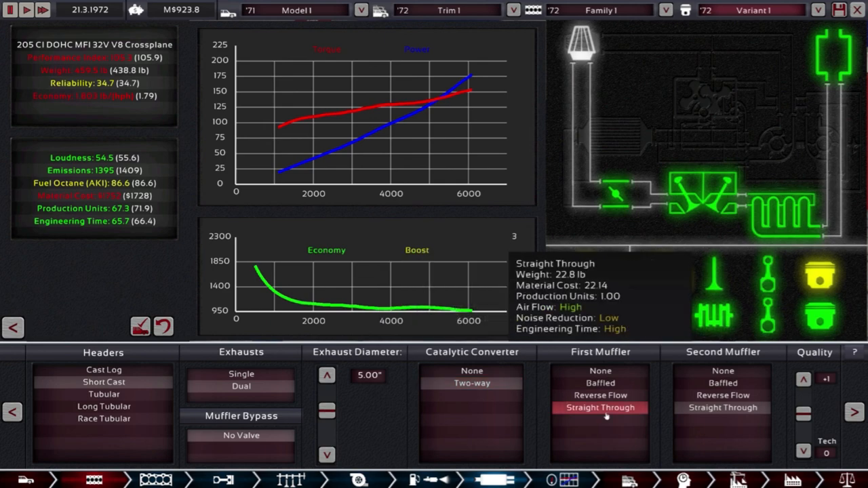
left_click(599, 407)
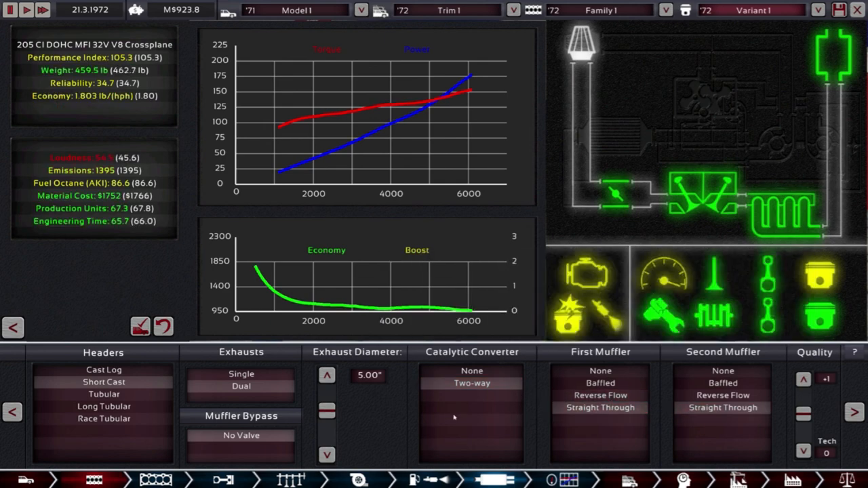
left_click(803, 380)
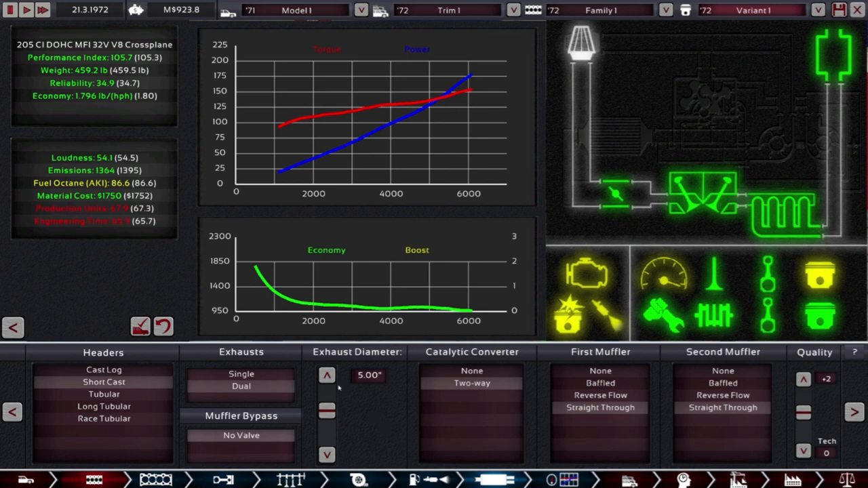
Start the 205 CI V8 running on the test bench.
left_click(327, 374)
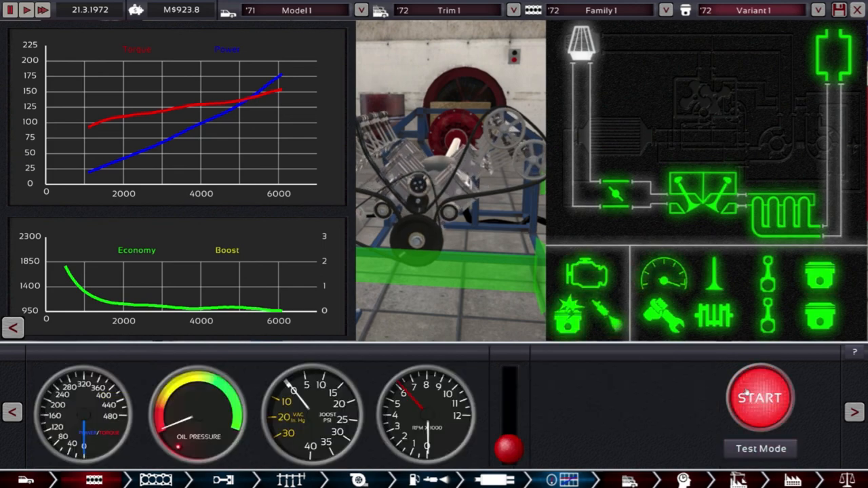
left_click(759, 396)
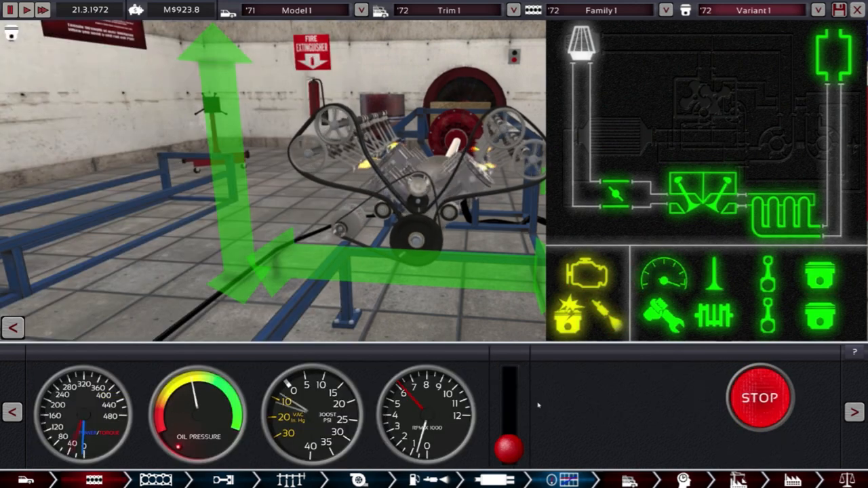